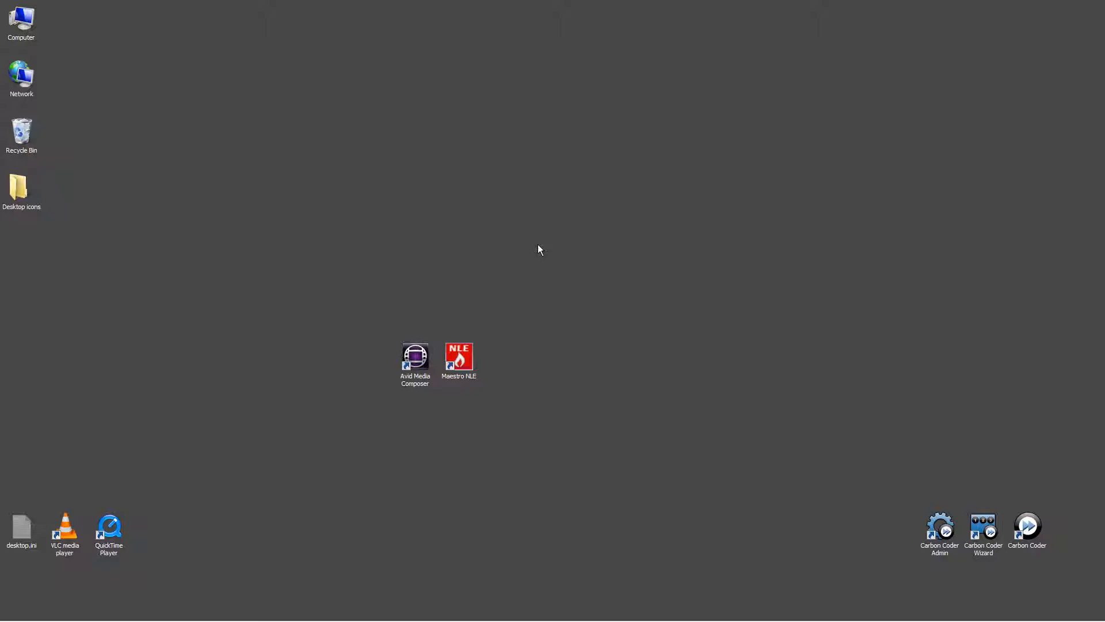
- Launch Maestro NLE from its desktop shortcut and place the opening window
click(459, 359)
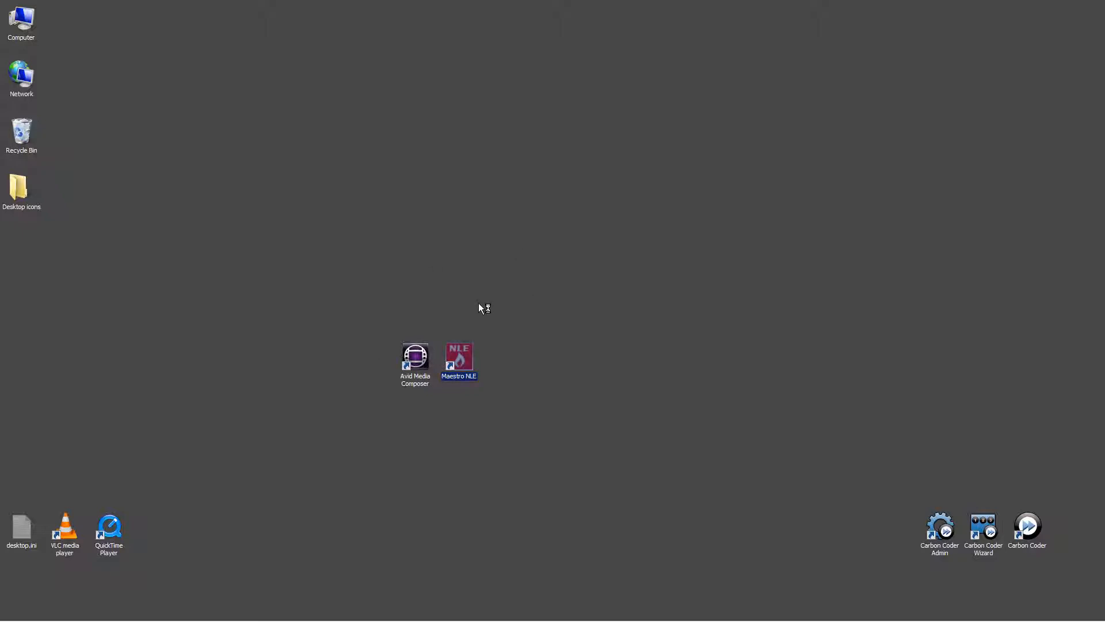
mouse_move(618, 368)
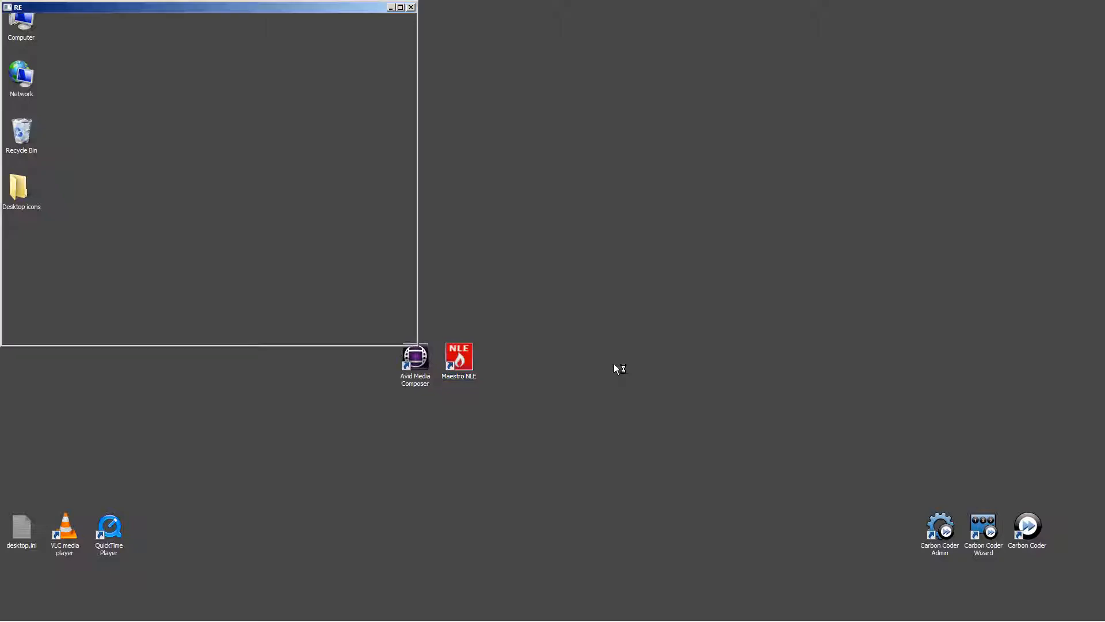
mouse_move(681, 394)
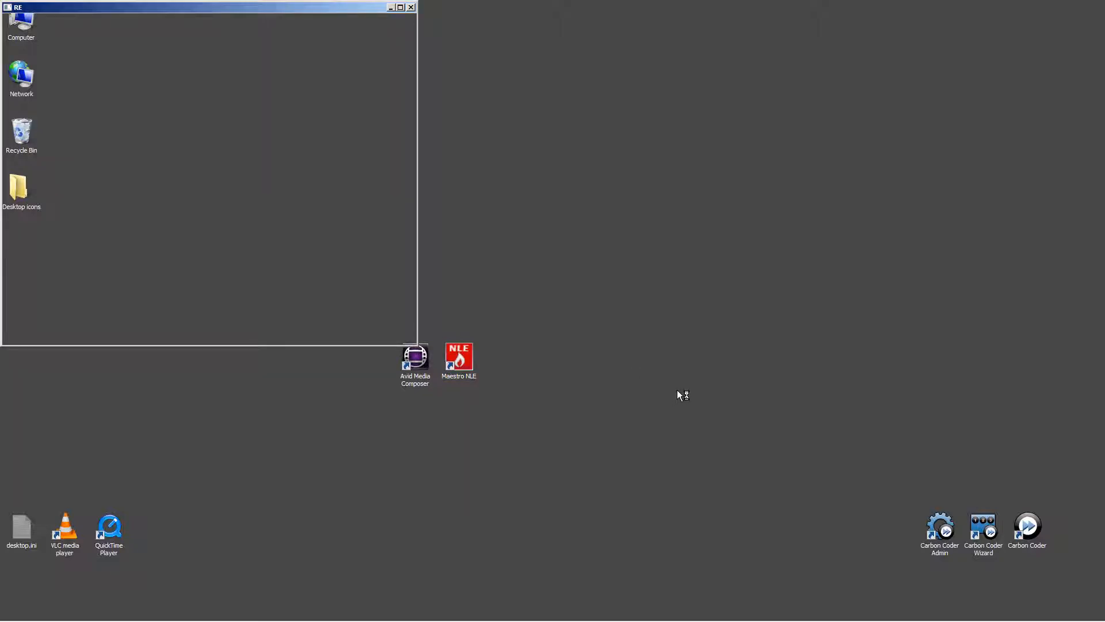
click(410, 7)
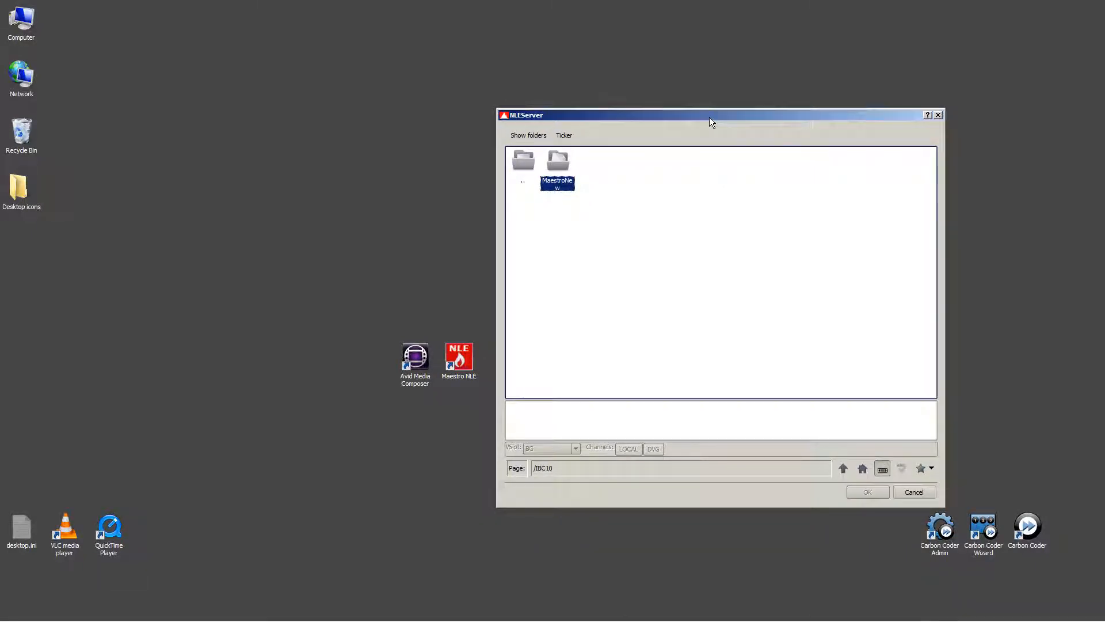
mouse_move(693, 149)
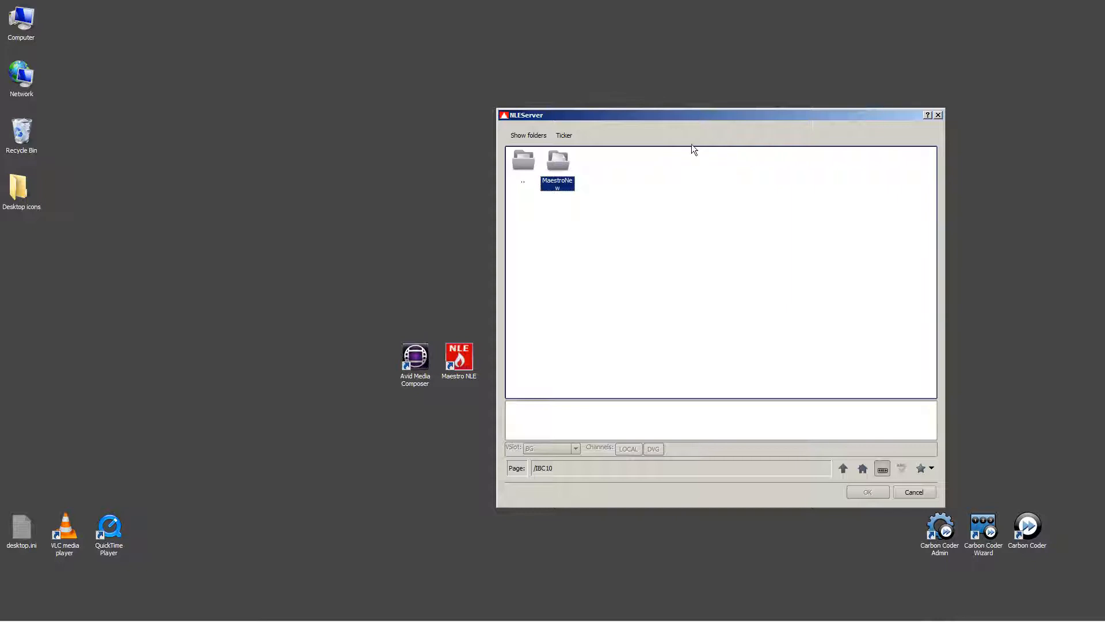
mouse_move(591, 185)
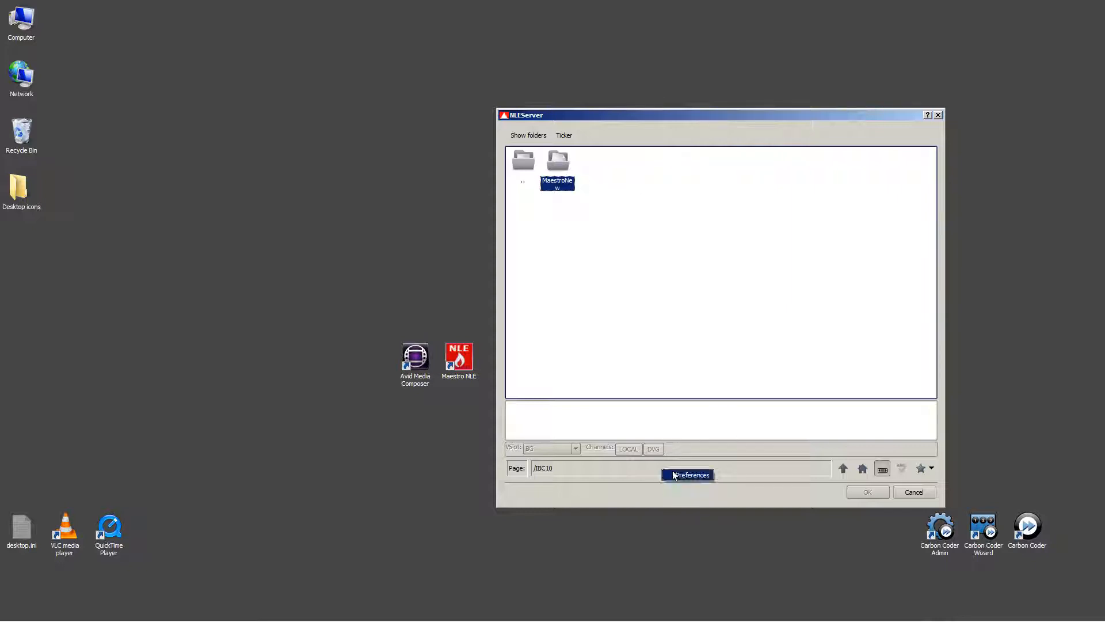
click(687, 474)
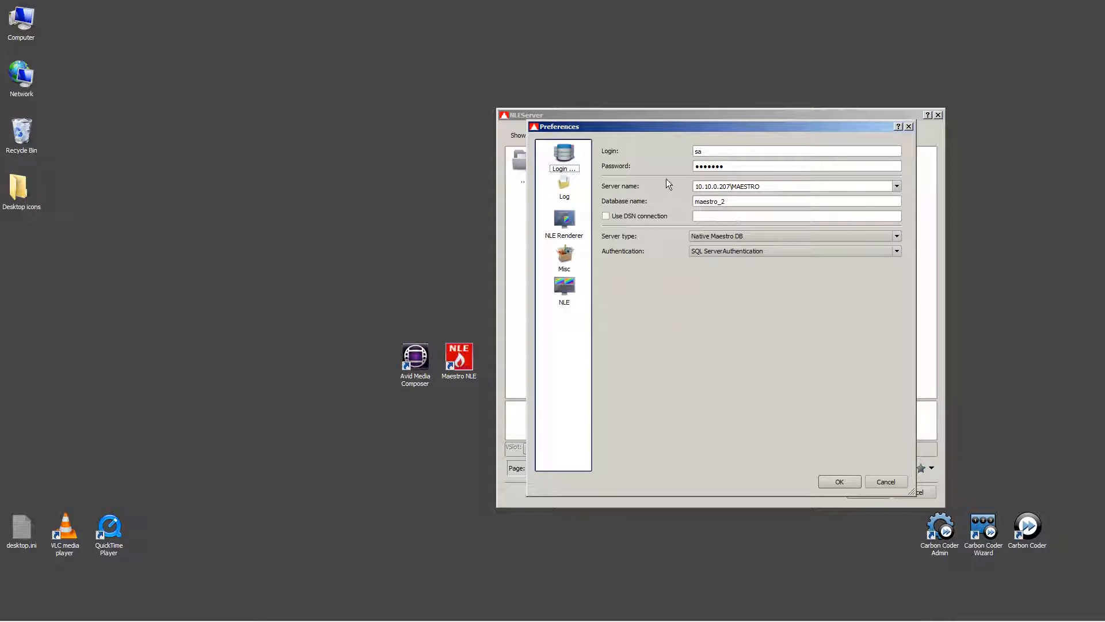
mouse_move(635, 194)
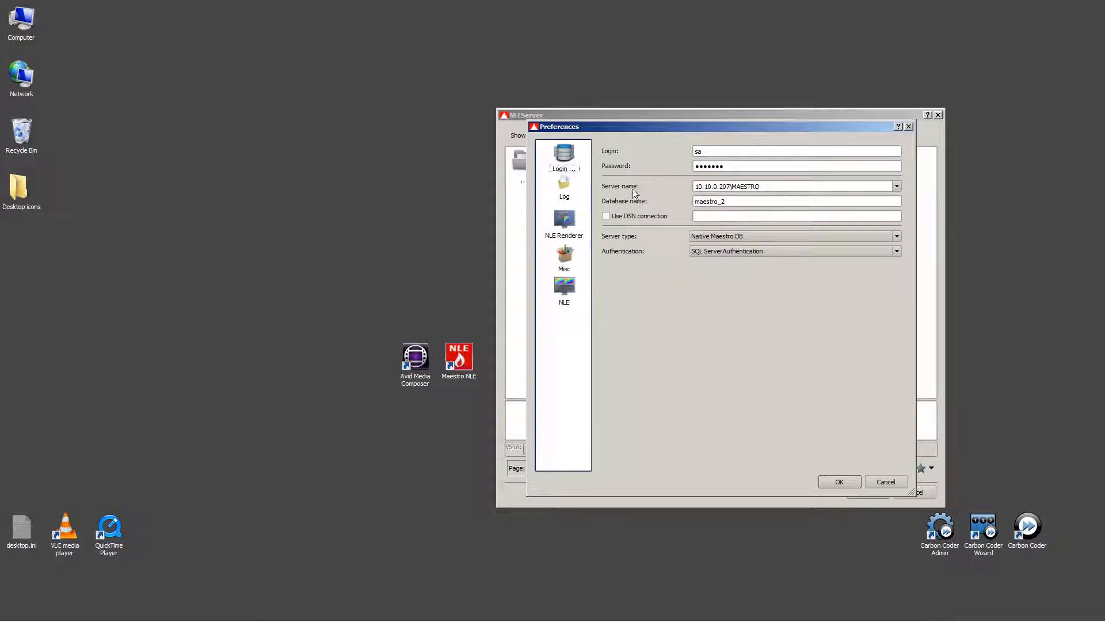
mouse_move(640, 189)
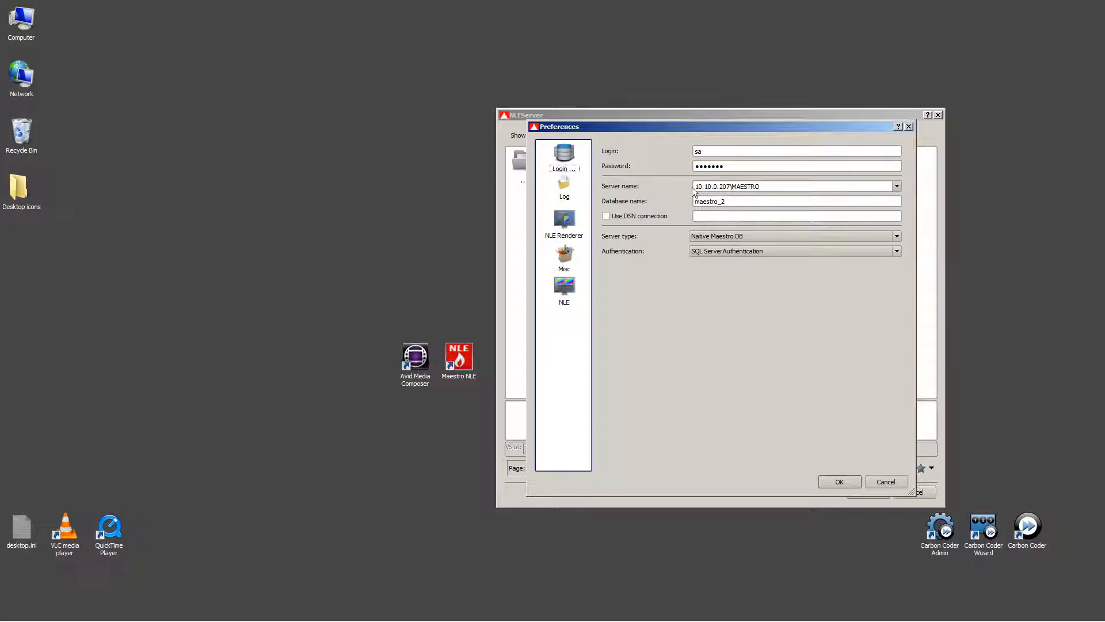
click(839, 481)
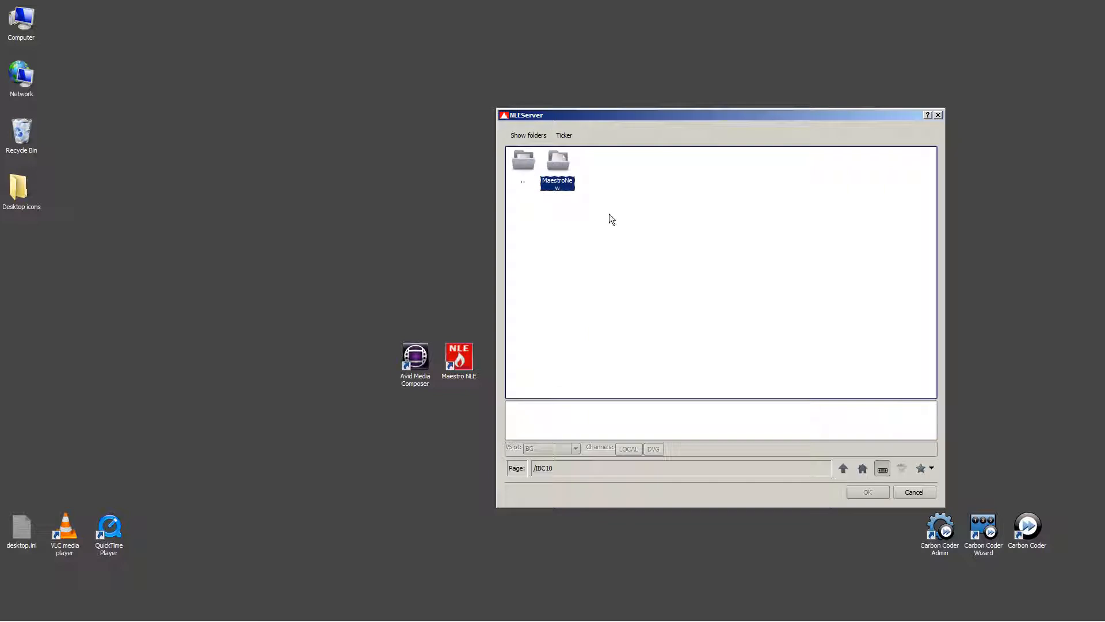
- Browse the MaestroNew folder and load the LT_in template to see its caption fields
double_click(557, 161)
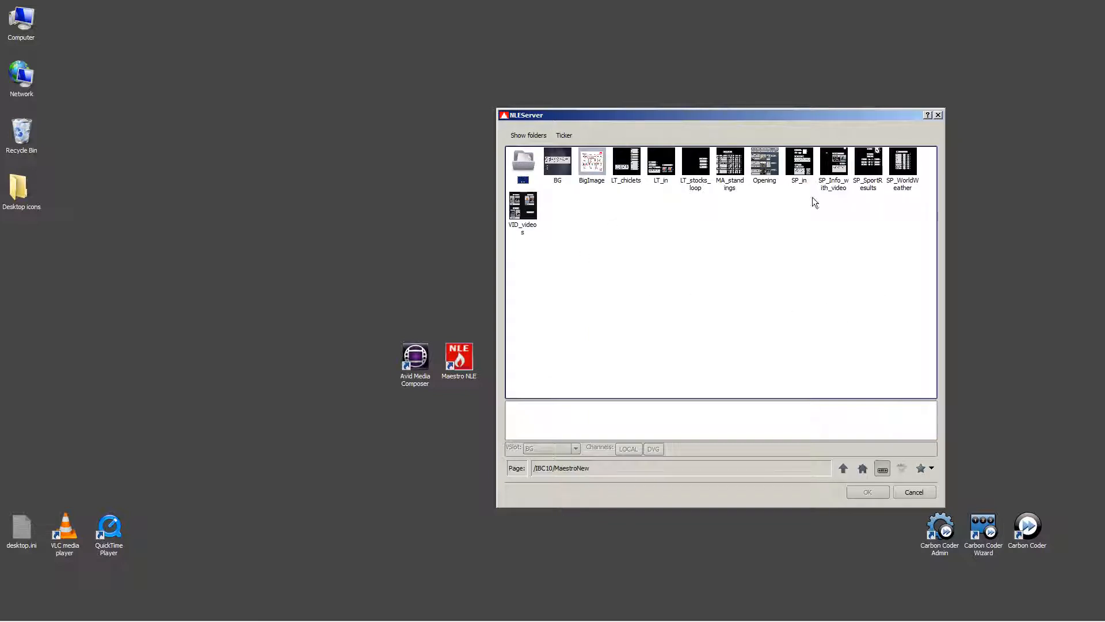
click(661, 164)
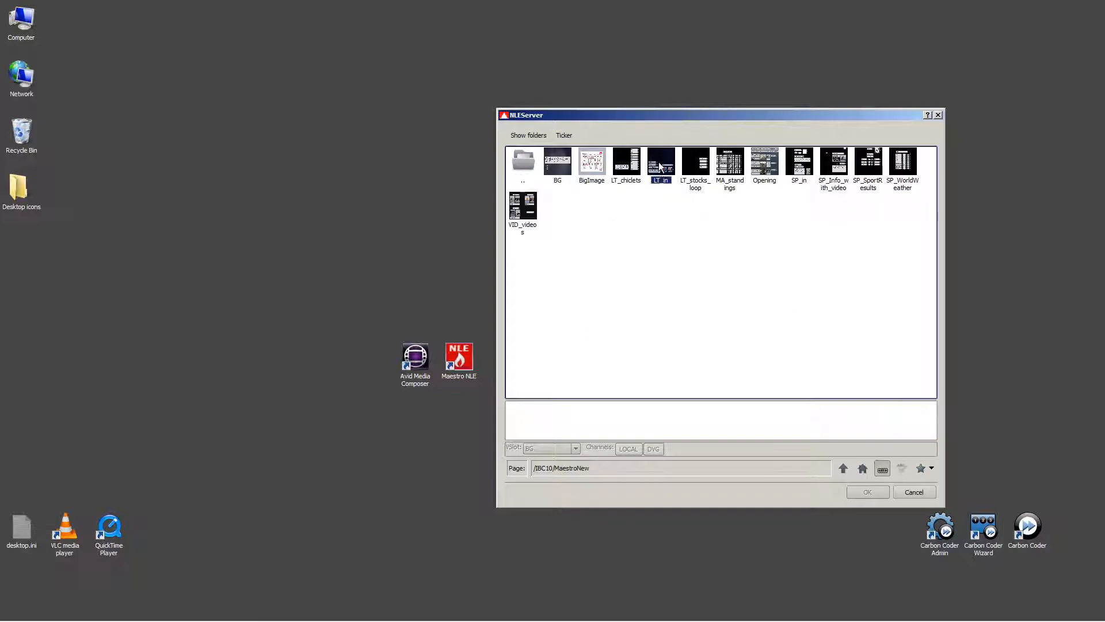
double_click(661, 161)
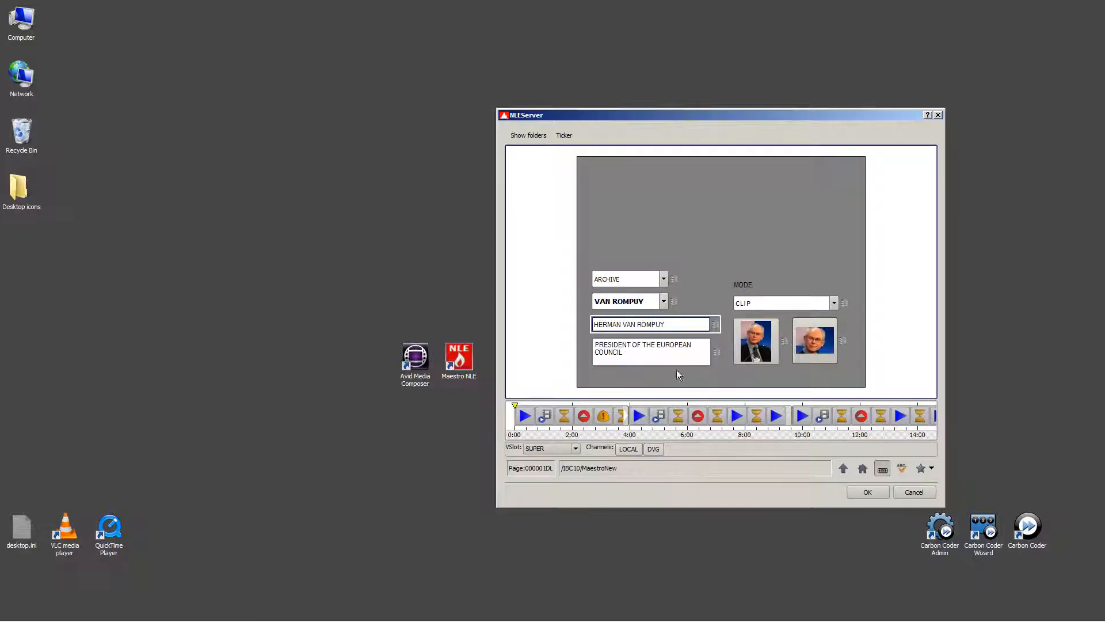
mouse_move(721, 315)
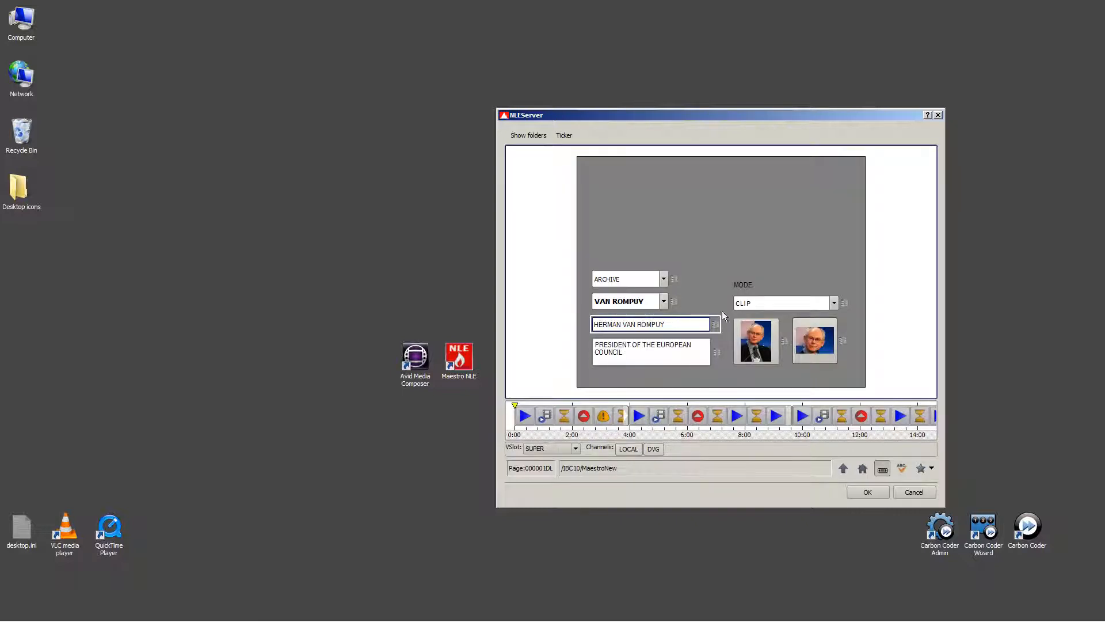
mouse_move(732, 294)
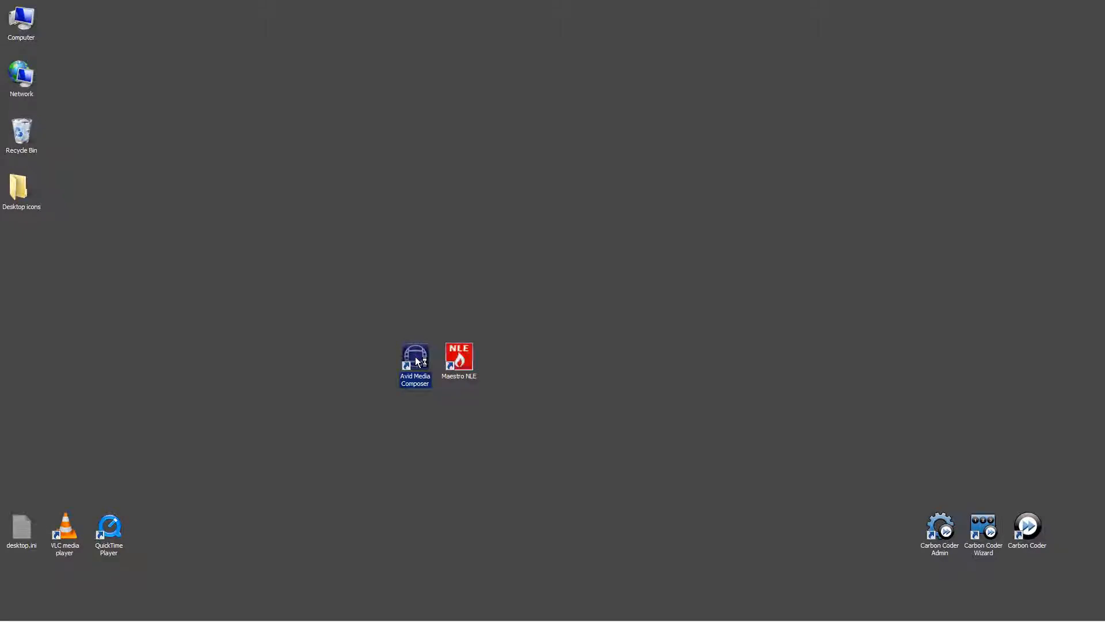
- Launch Avid Media Composer and create a new project named 'Maestro Sample'
double_click(414, 359)
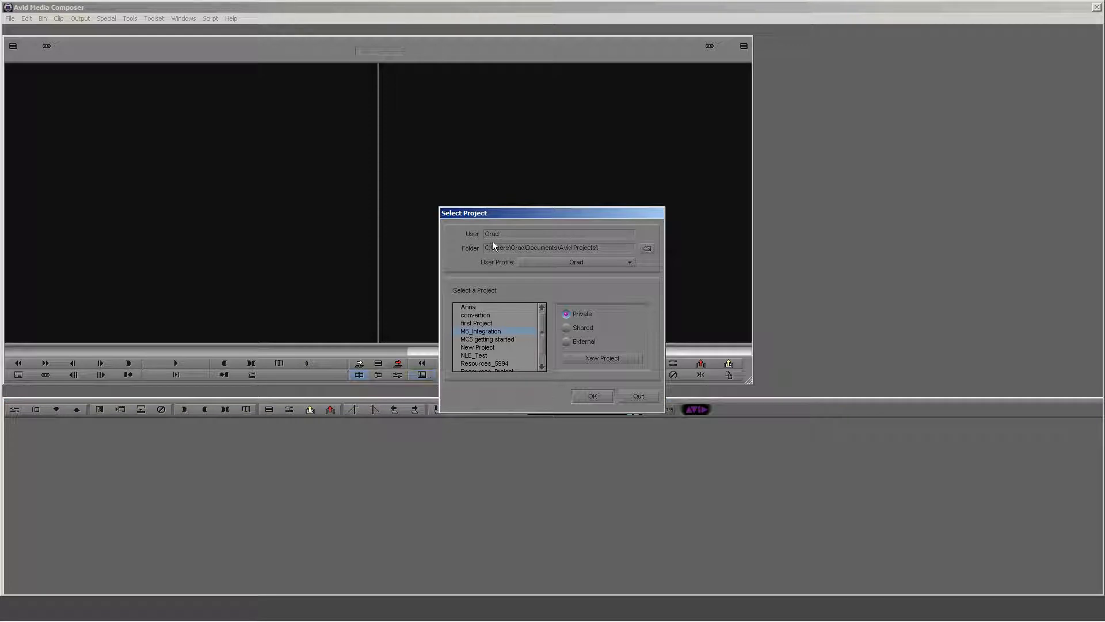
mouse_move(432, 301)
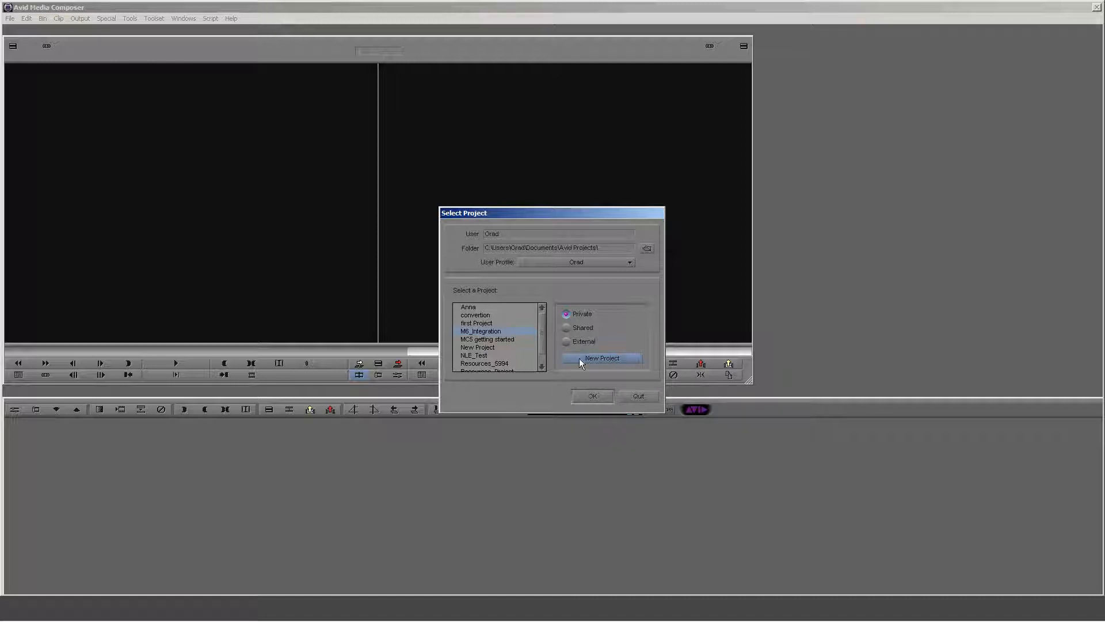
click(601, 358)
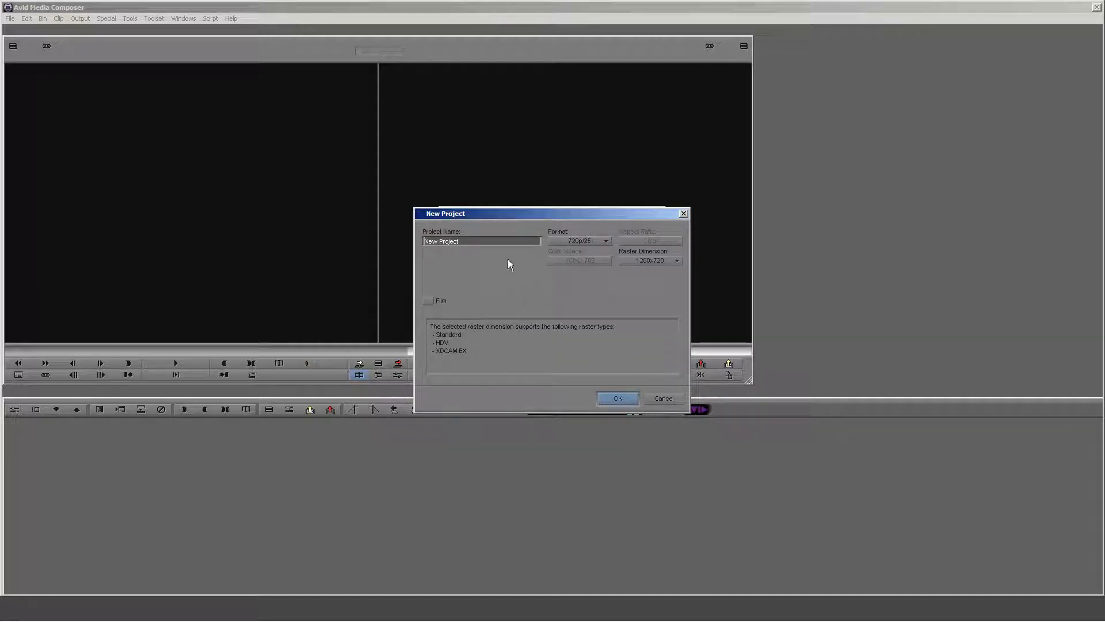
mouse_move(386, 242)
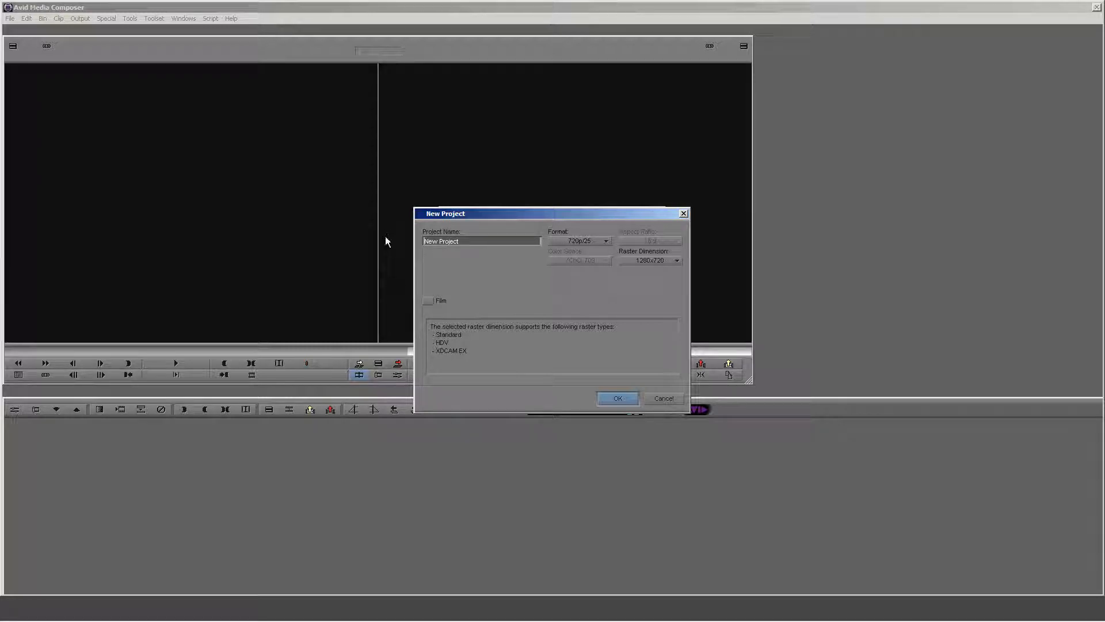
text(Maest)
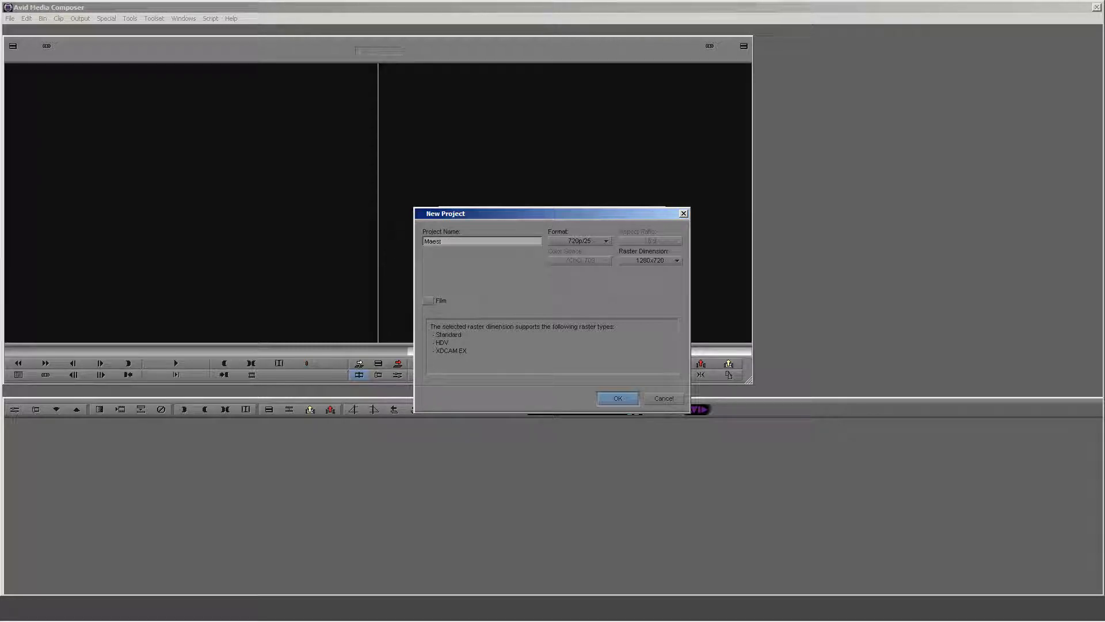
text(ro Samp)
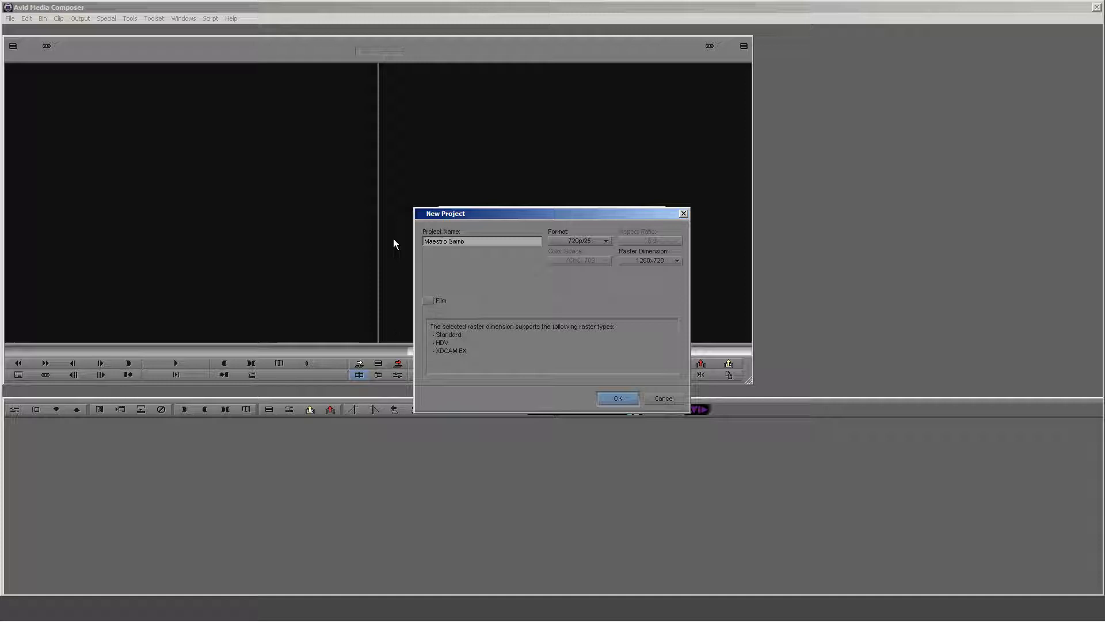
text(le)
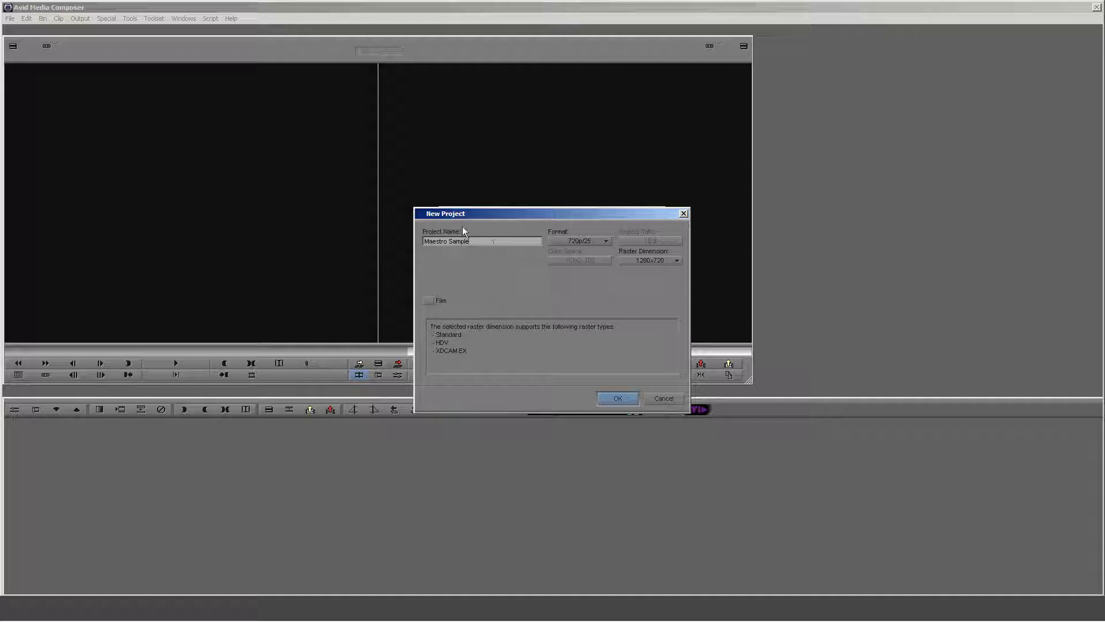
click(662, 398)
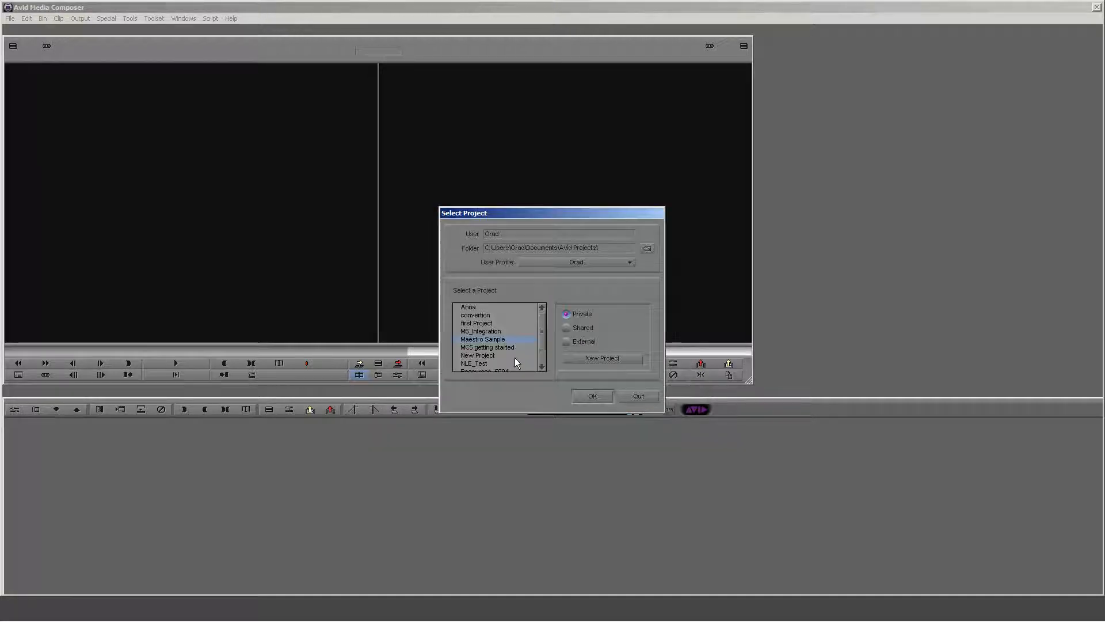
- Enter the Maestro Sample project and import David_Cameron.mp4 from the Clips folder into the bin
click(591, 395)
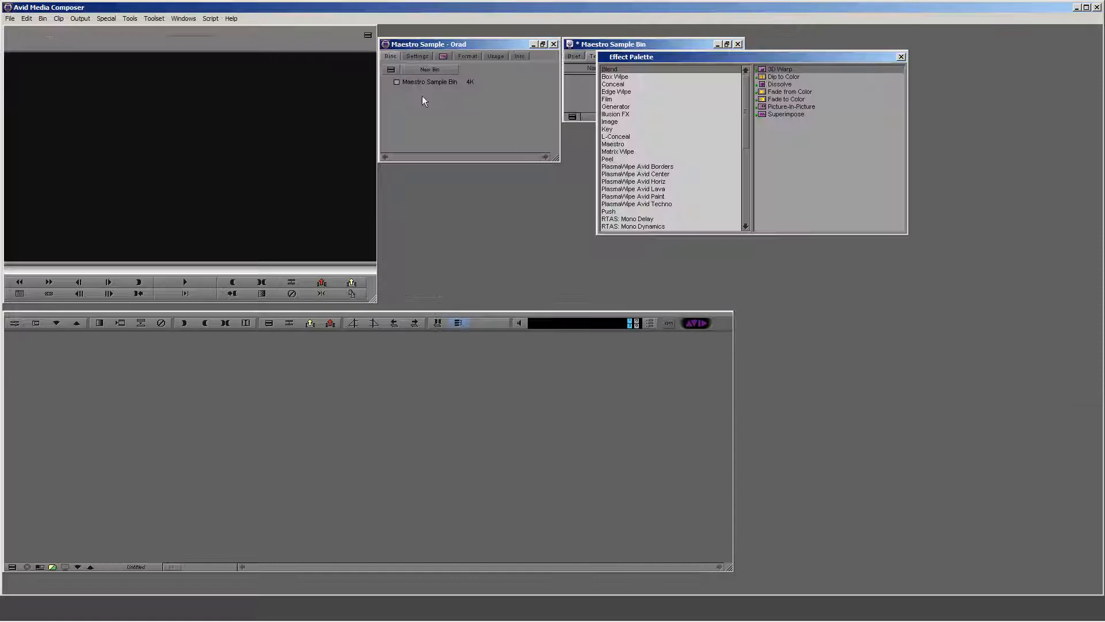
drag(610, 44, 438, 177)
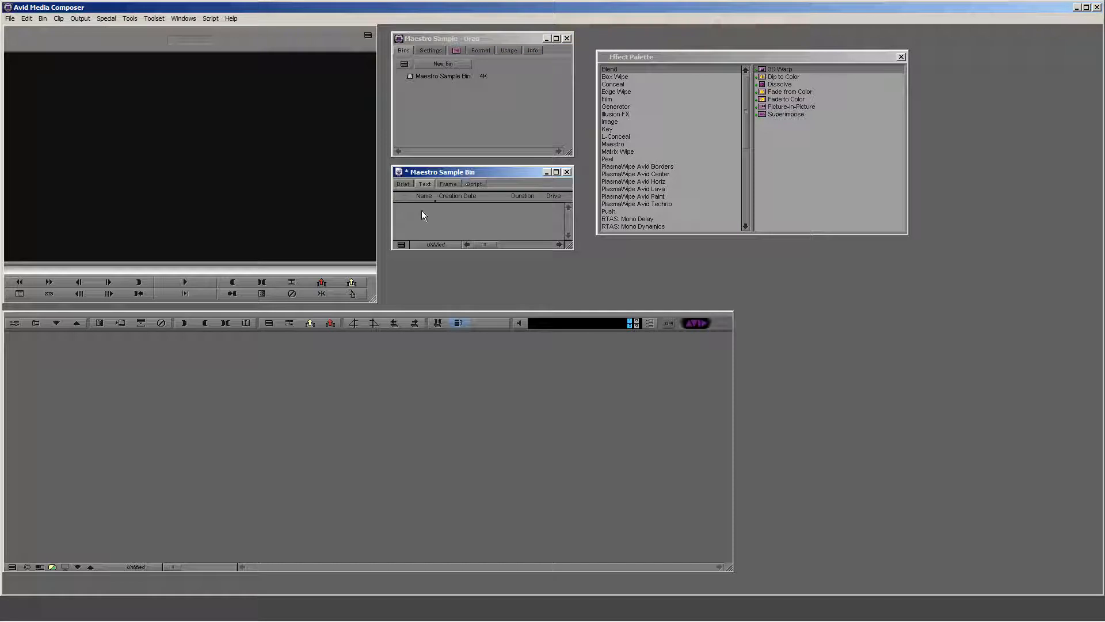
right_click(422, 215)
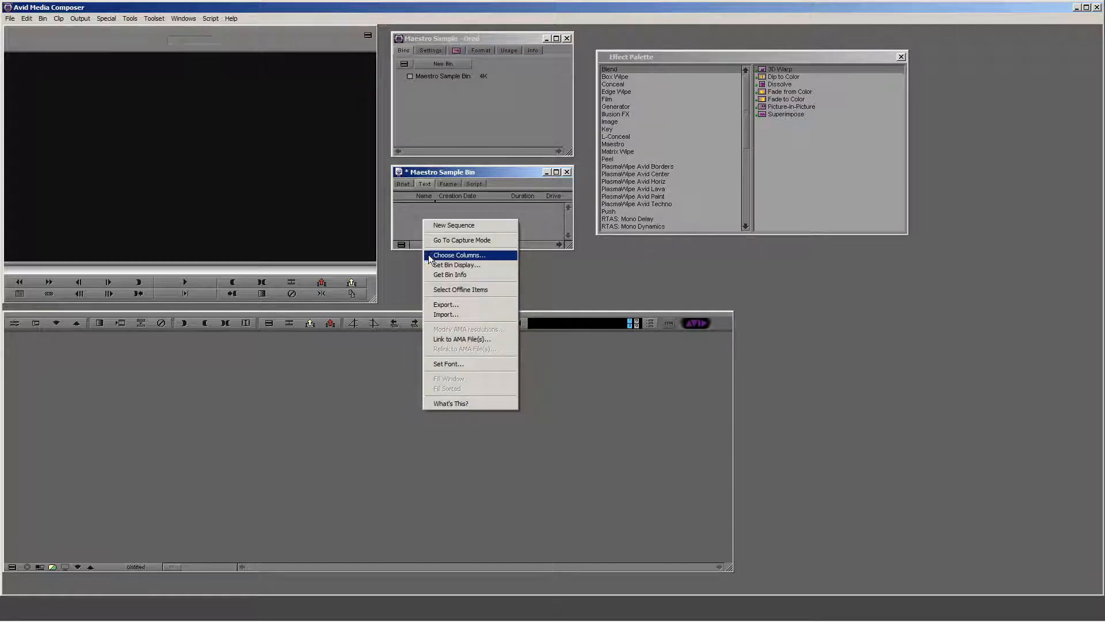
click(445, 313)
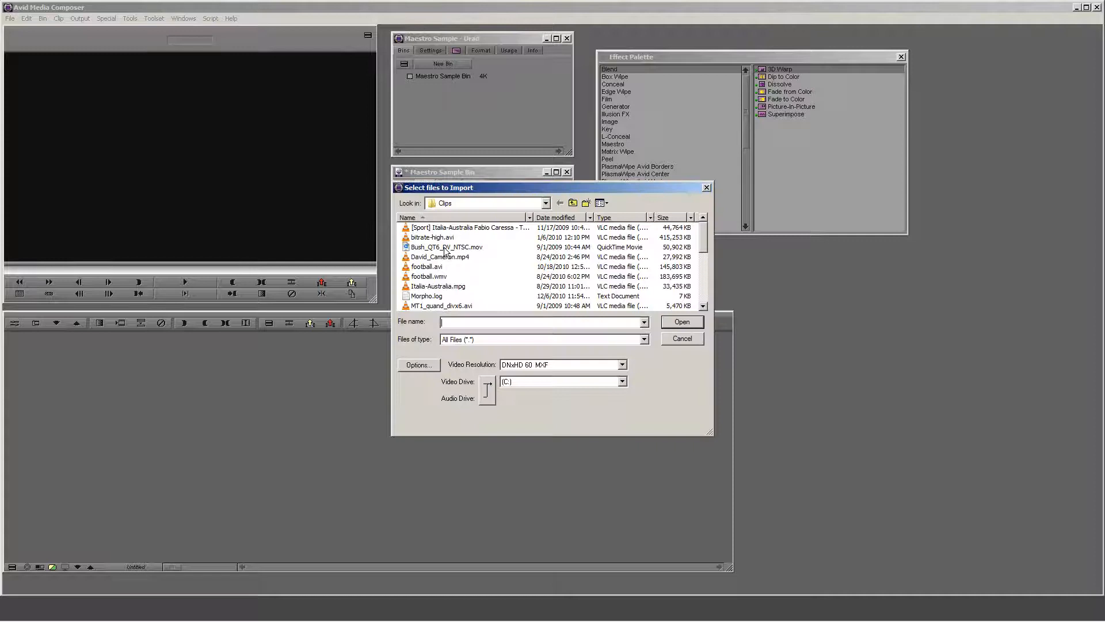
mouse_move(438, 286)
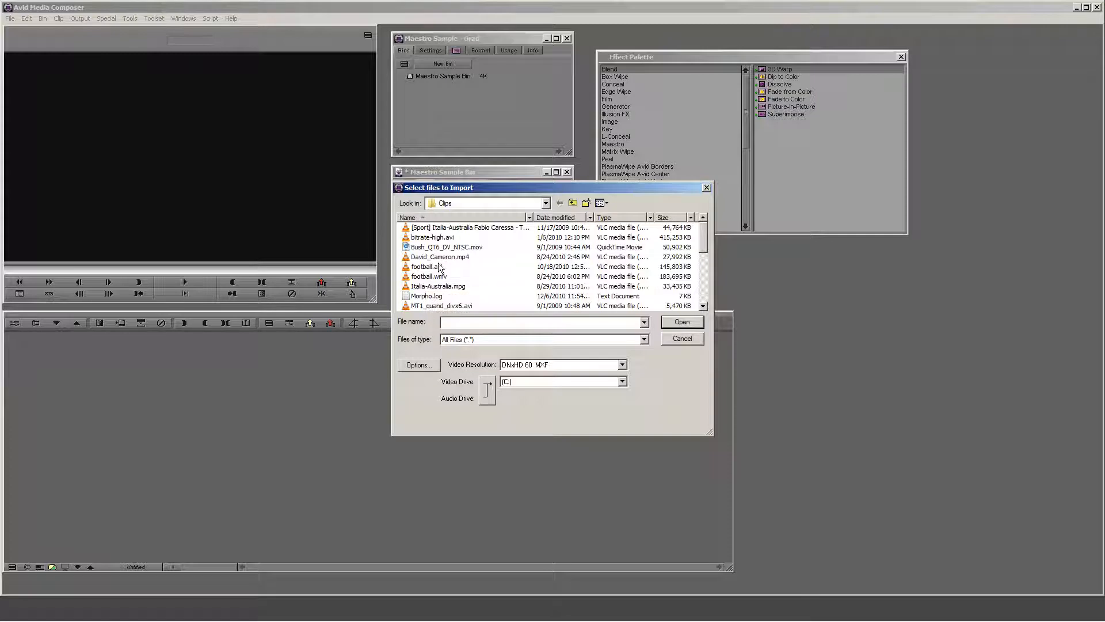
click(441, 256)
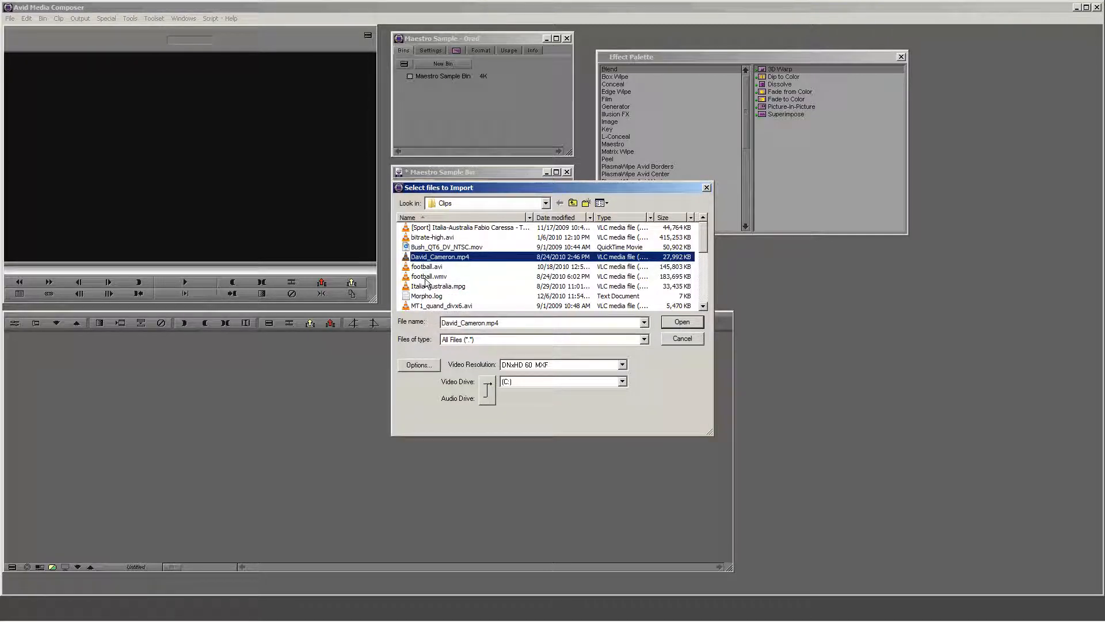
click(428, 275)
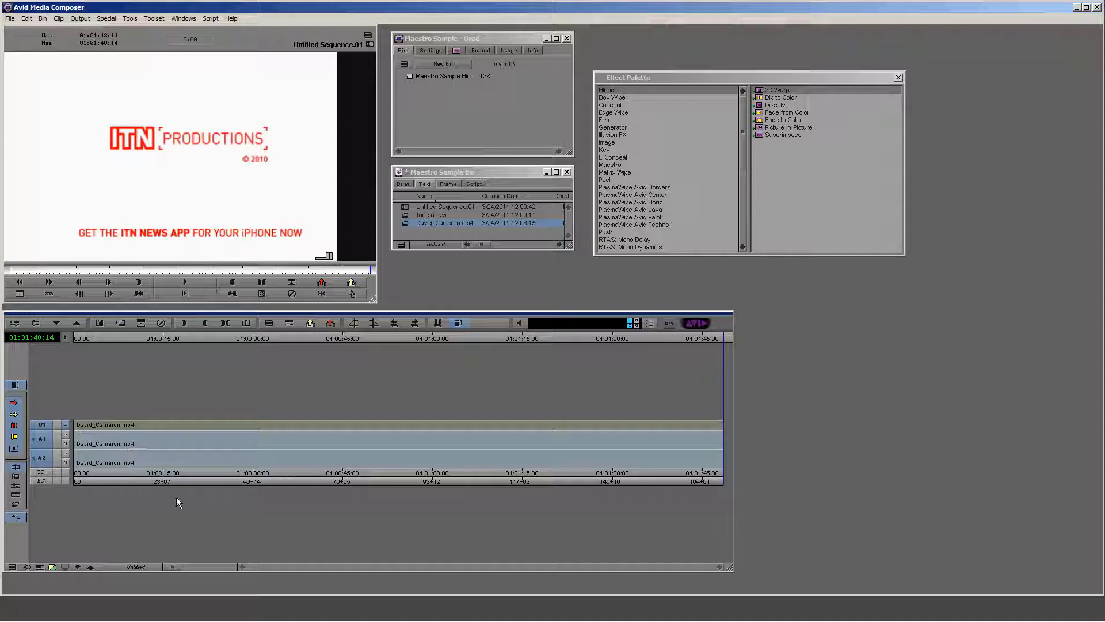
- Park at about 00:10 and 00:16 in the sequence to split the David_Cameron.mp4 clip there
click(195, 339)
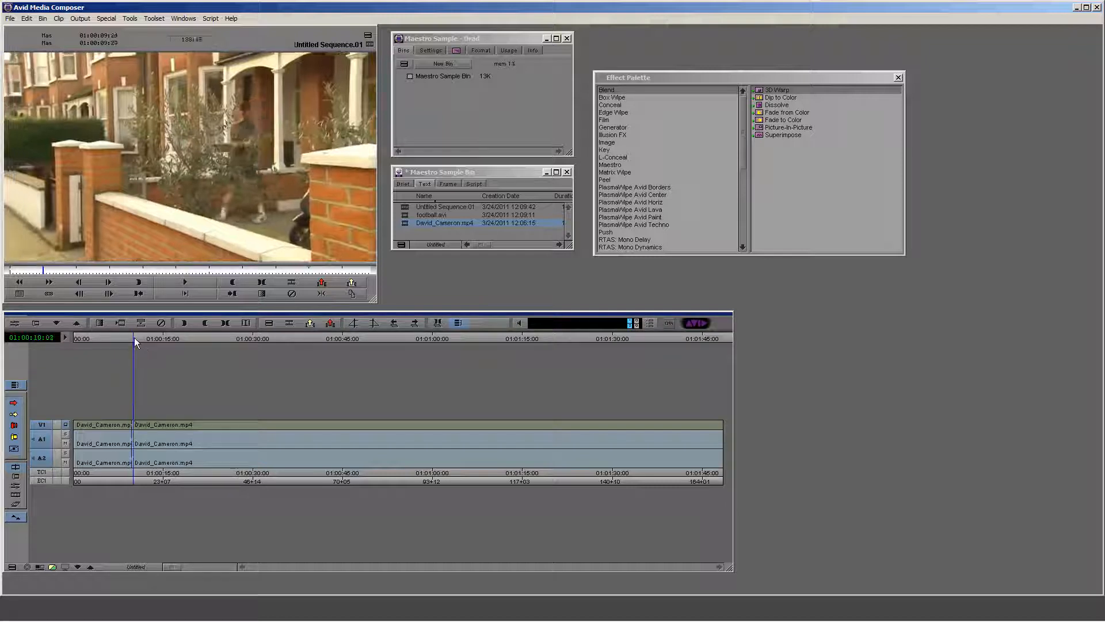
click(161, 338)
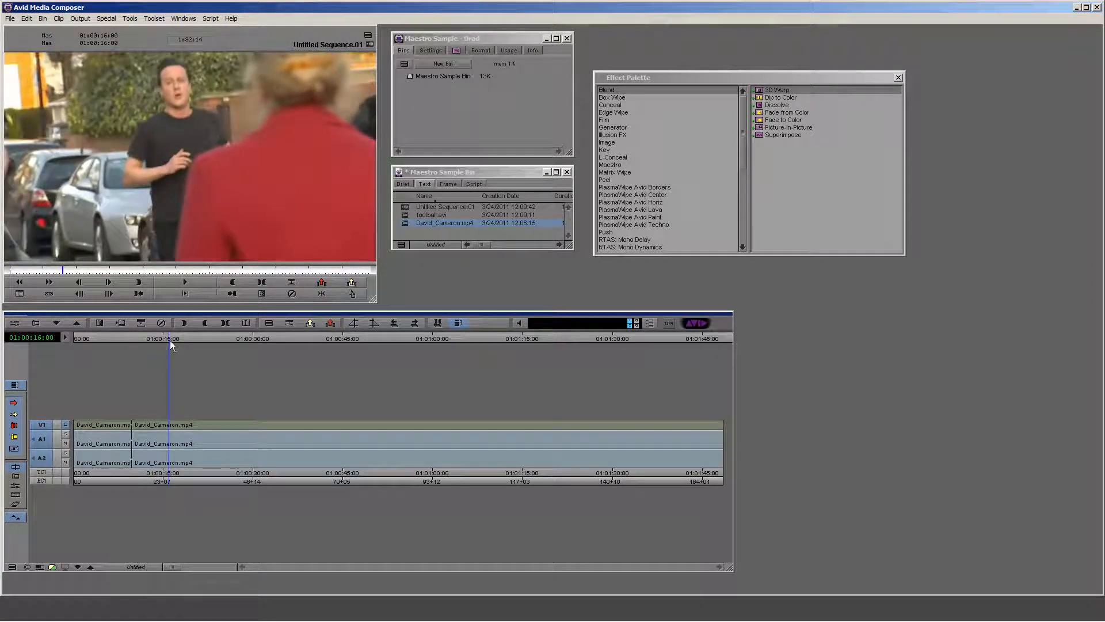
mouse_move(290, 323)
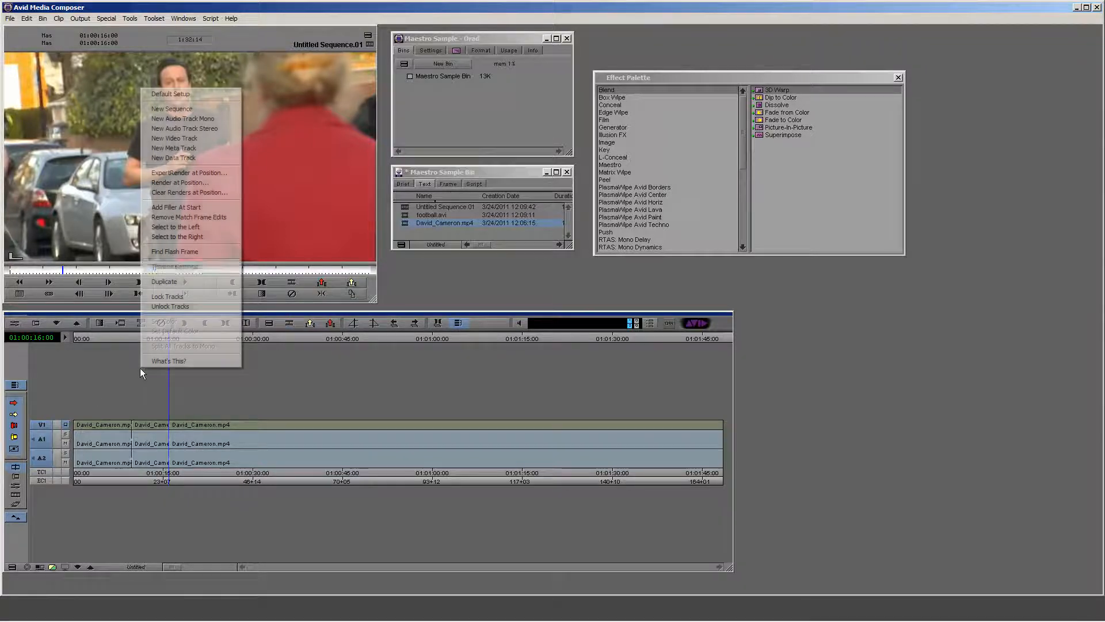
mouse_move(182, 119)
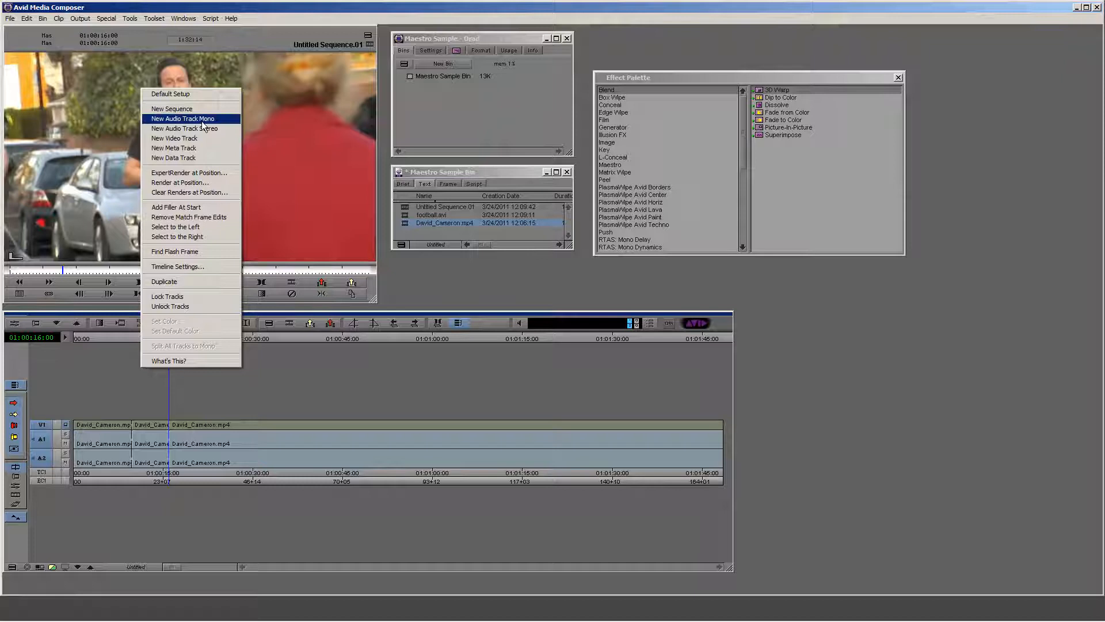
- Create video track V2 and park at the start of the middle clip segment
click(174, 139)
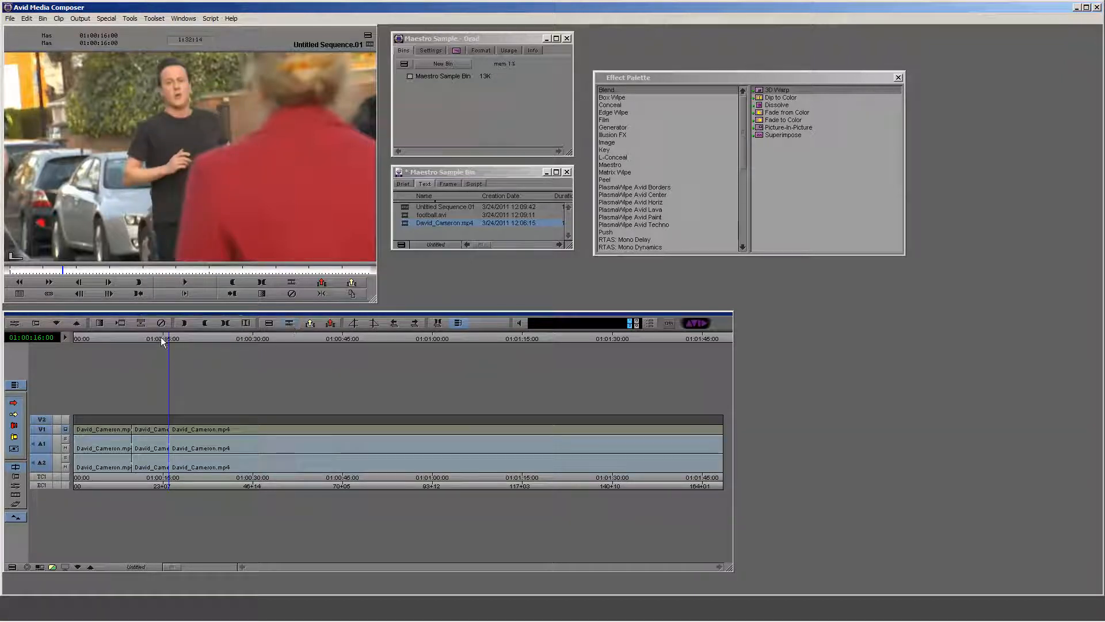
click(132, 343)
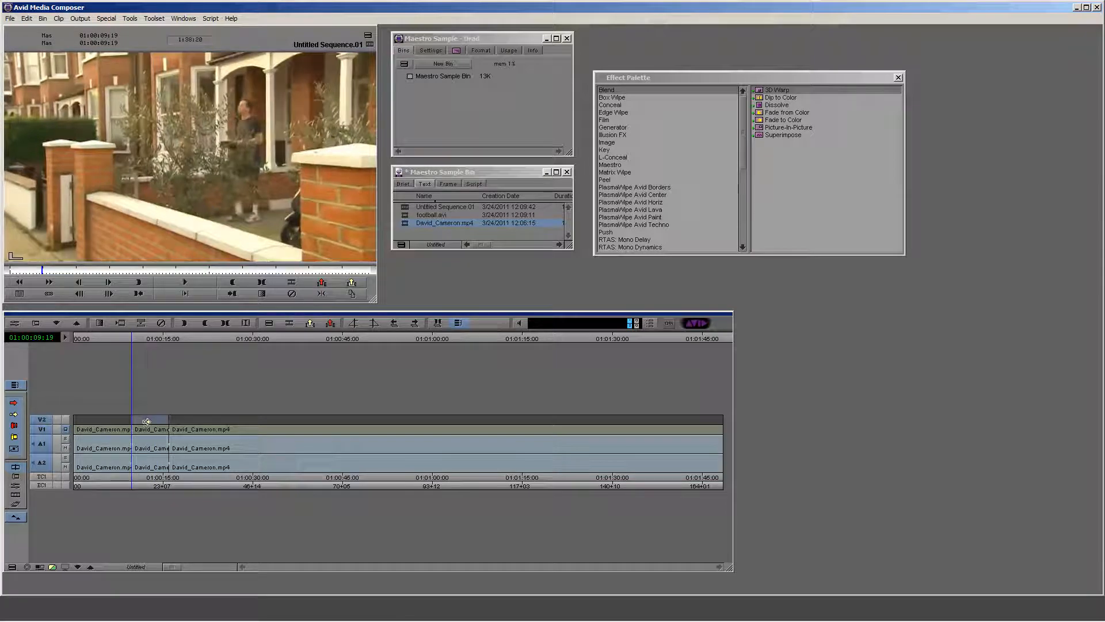
mouse_move(140, 362)
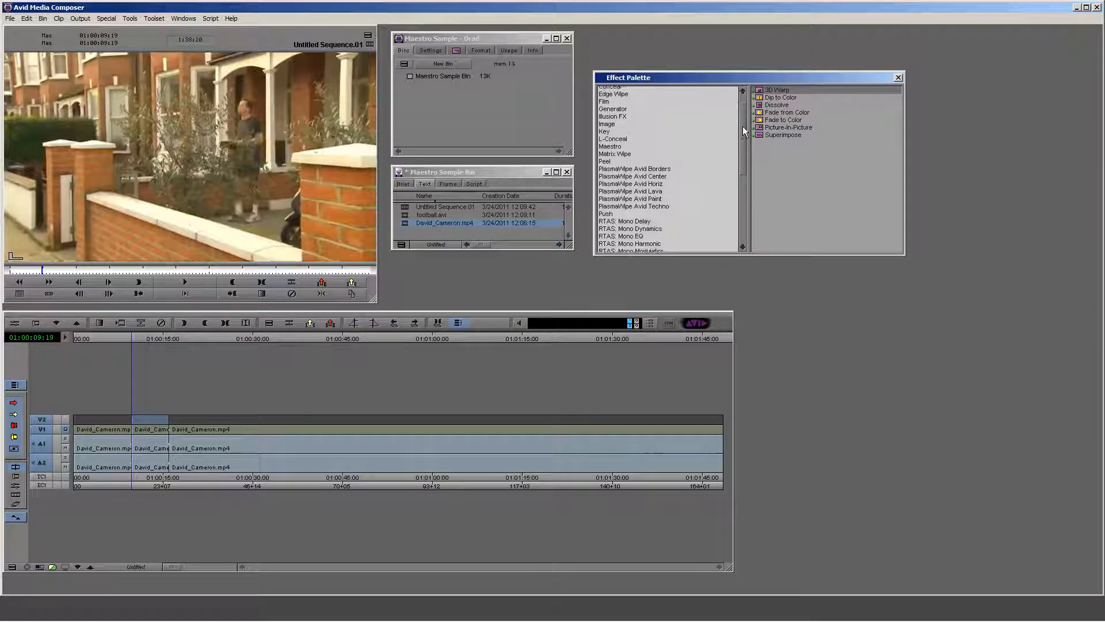
- Place the AVX2MaestroOverlay effect from the Maestro category on V2 over the middle segment
click(610, 122)
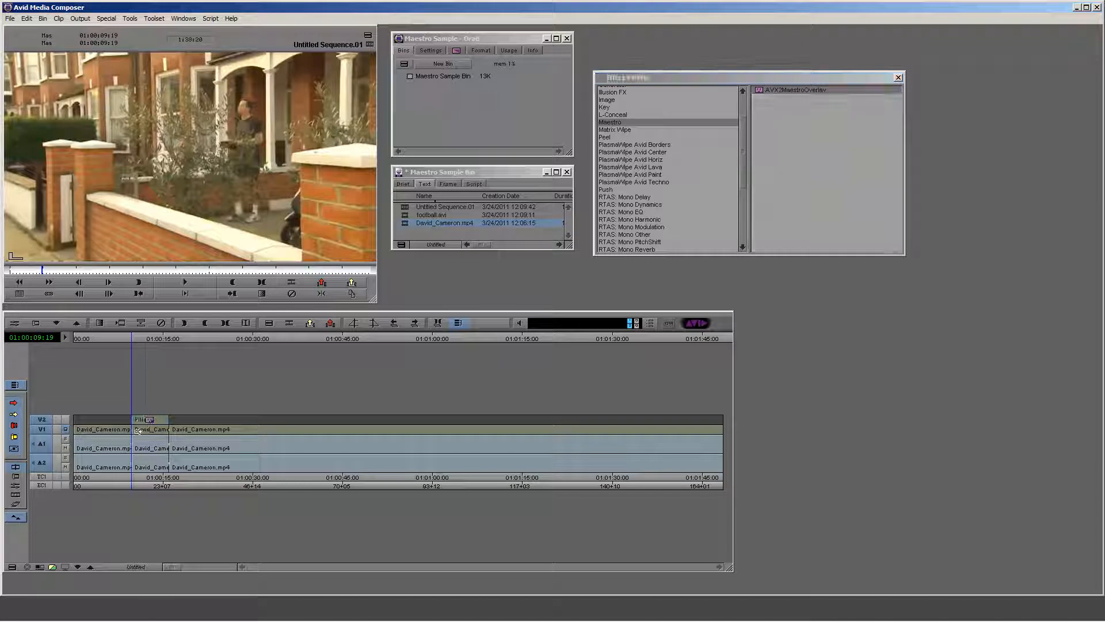
click(142, 338)
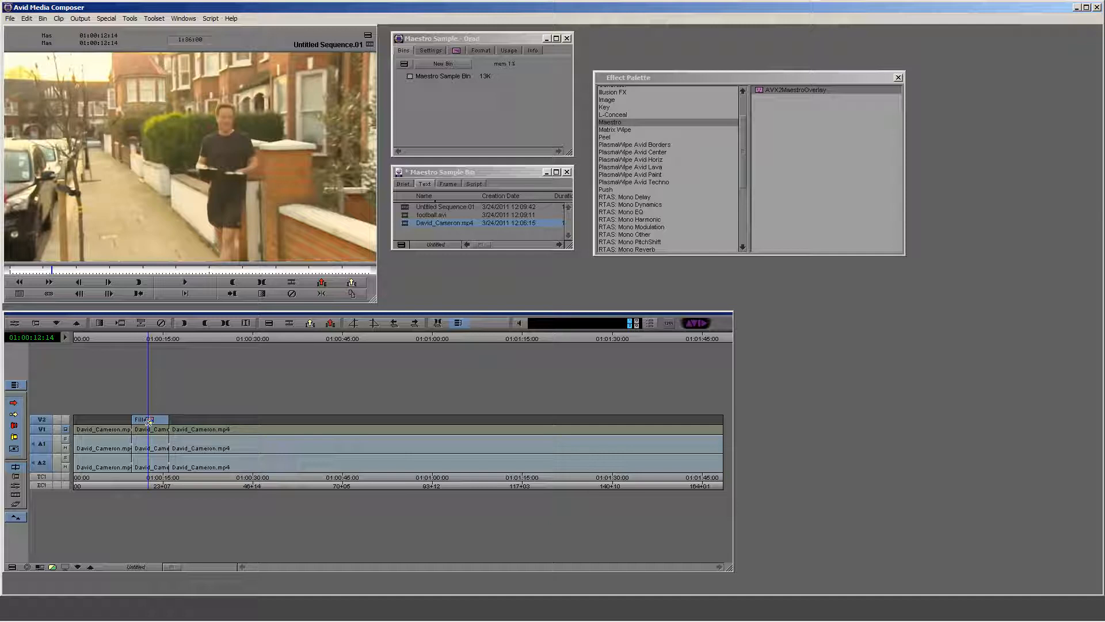
- From the overlay's settings, browse NLEServer into MaestroNew and select the LT_in lower-third
double_click(148, 419)
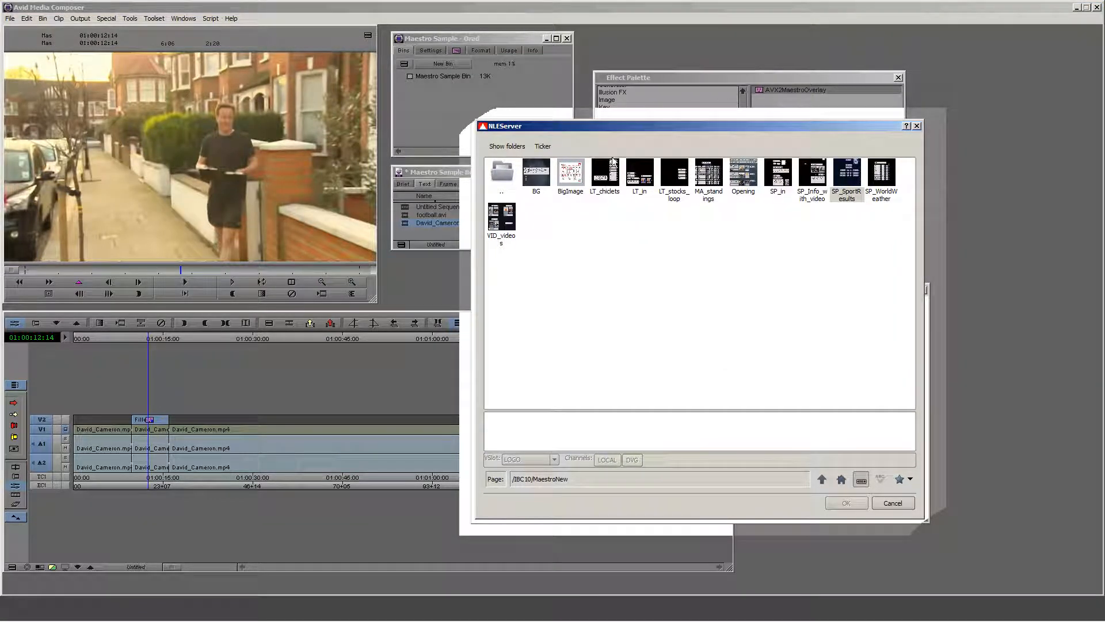
mouse_move(653, 219)
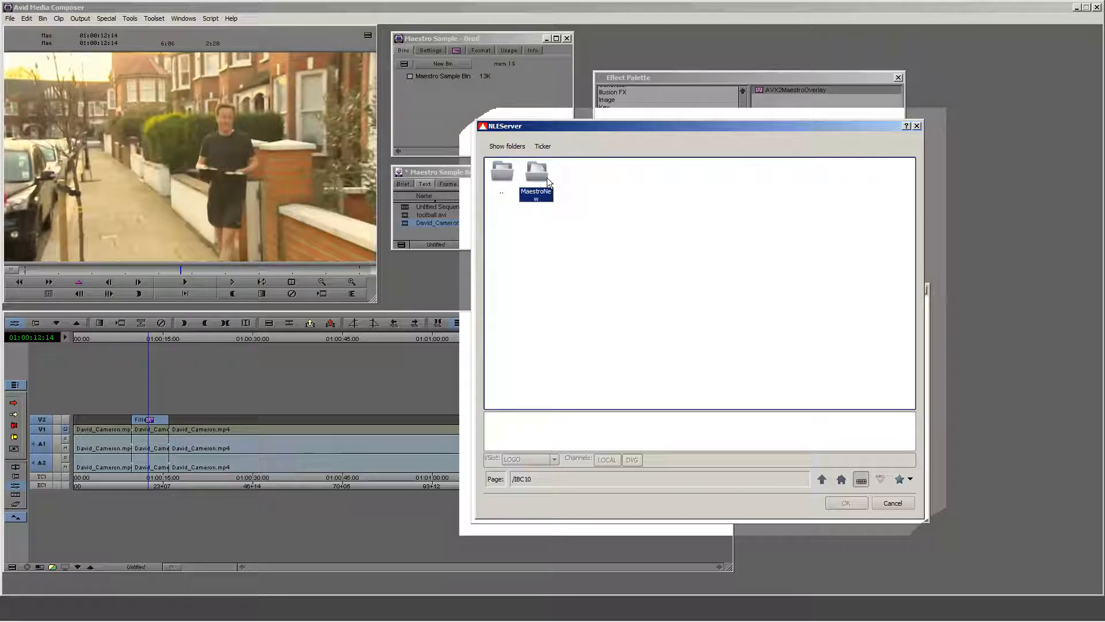
mouse_move(541, 177)
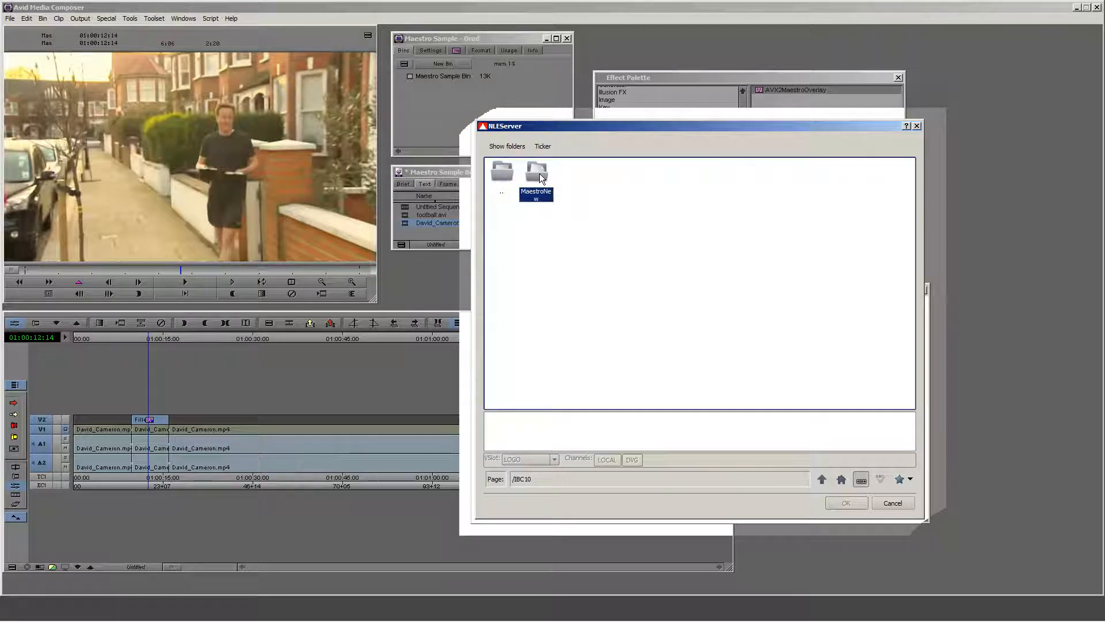
double_click(537, 171)
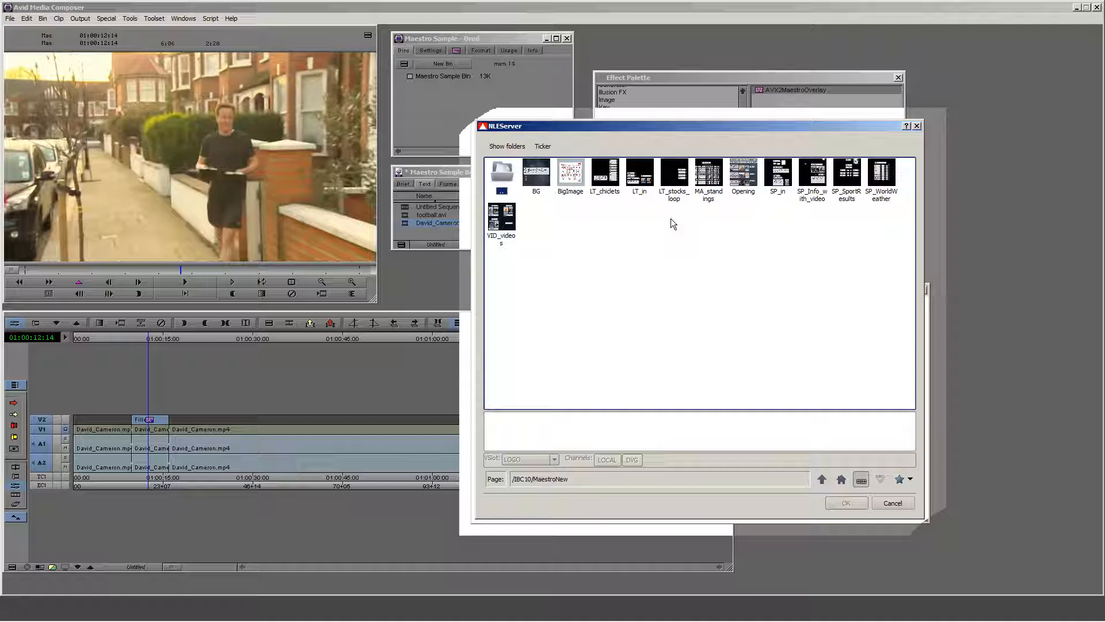
click(639, 171)
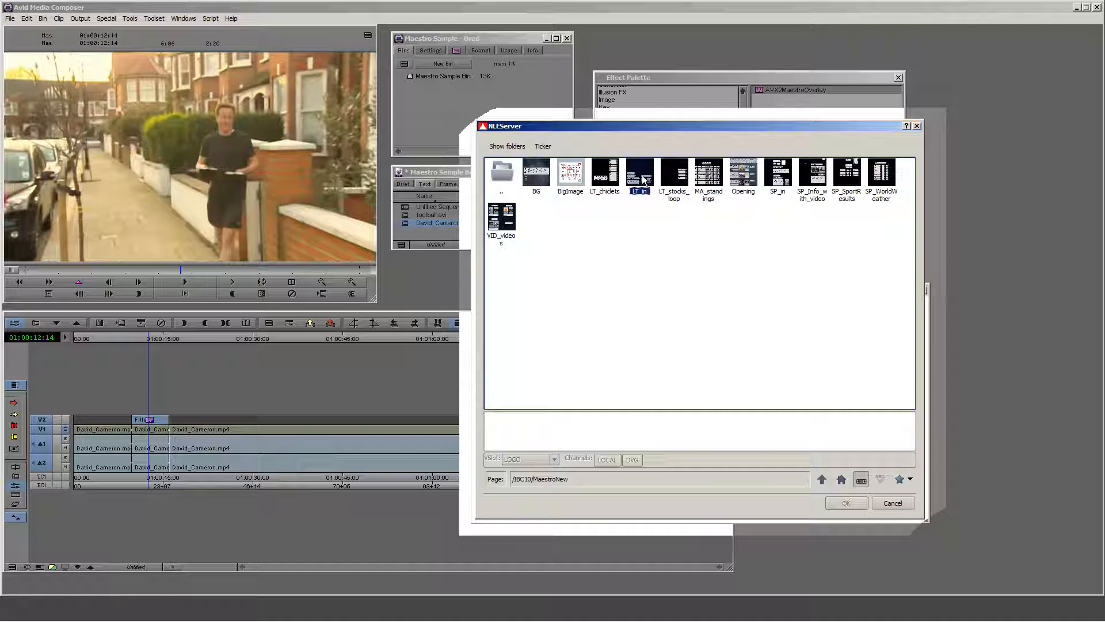
- Edit LT_in to label LIVE, person CAMERON, mode IMAGE, and select the U.K. PRIME MINISTER title
double_click(639, 171)
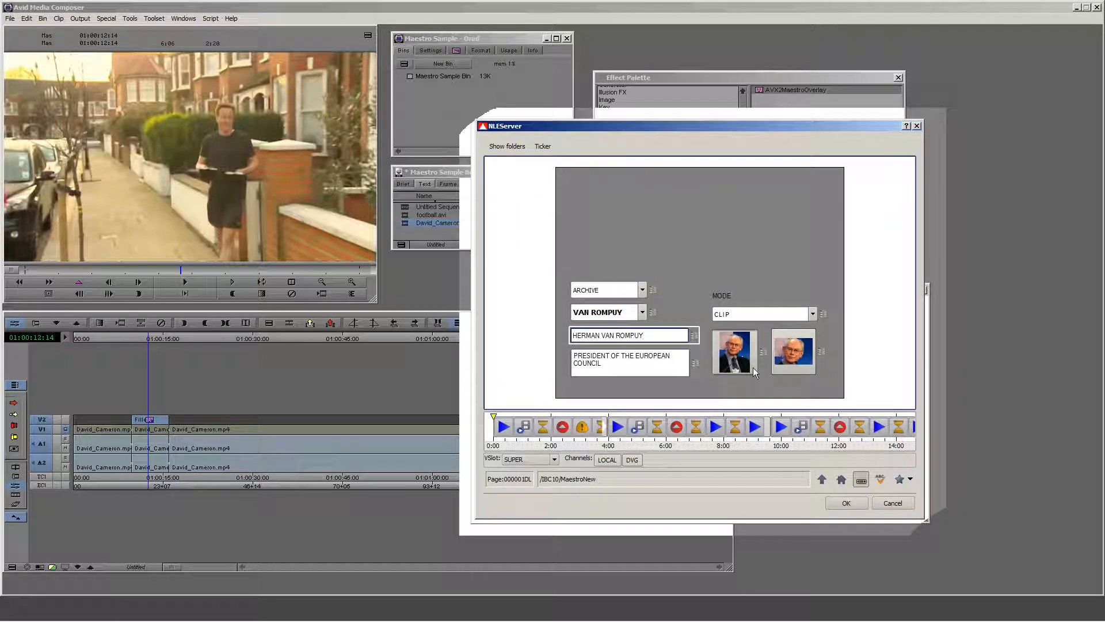
click(642, 290)
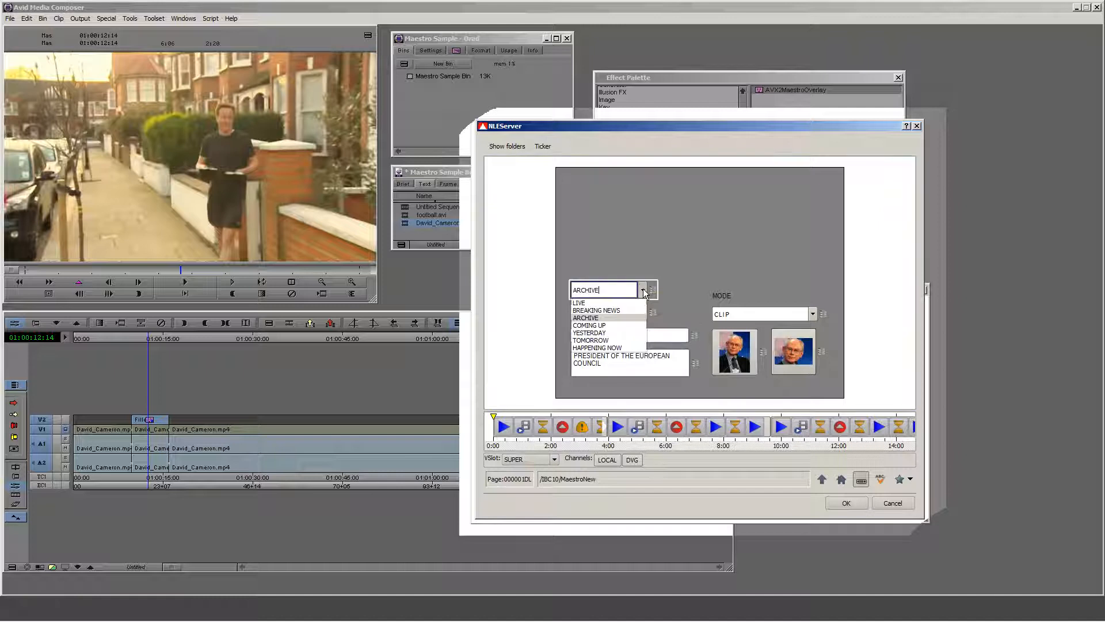
click(578, 303)
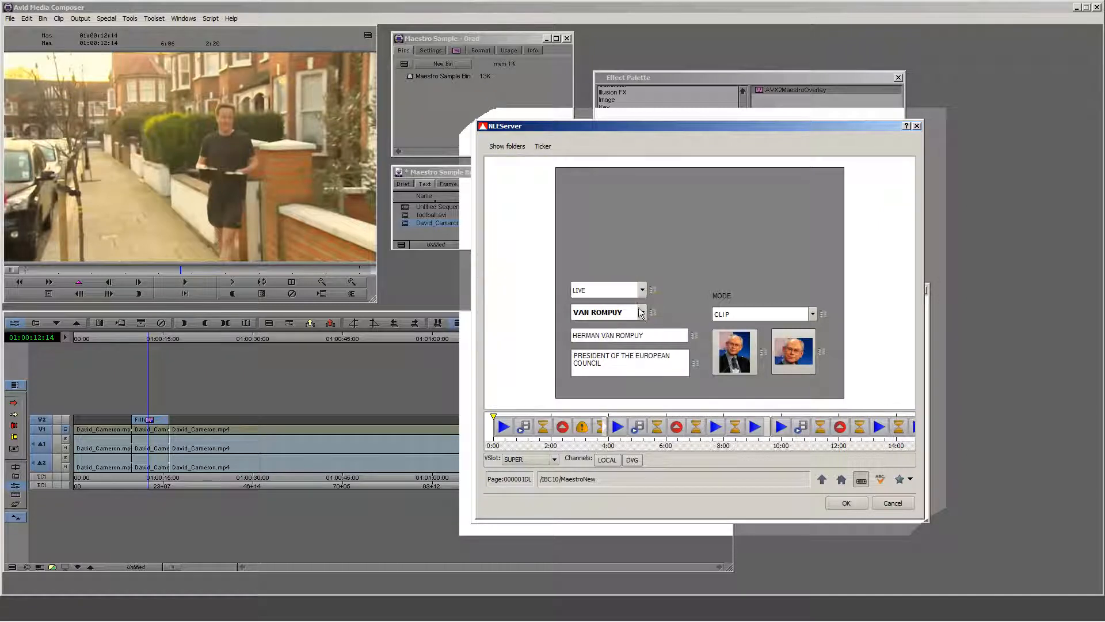
click(641, 312)
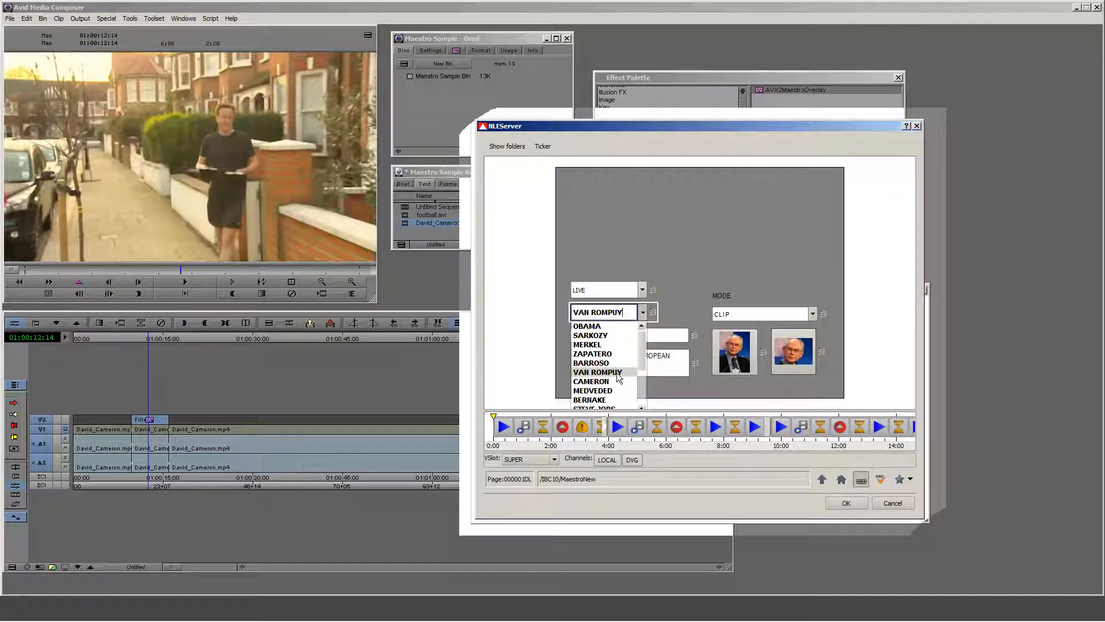
mouse_move(590, 381)
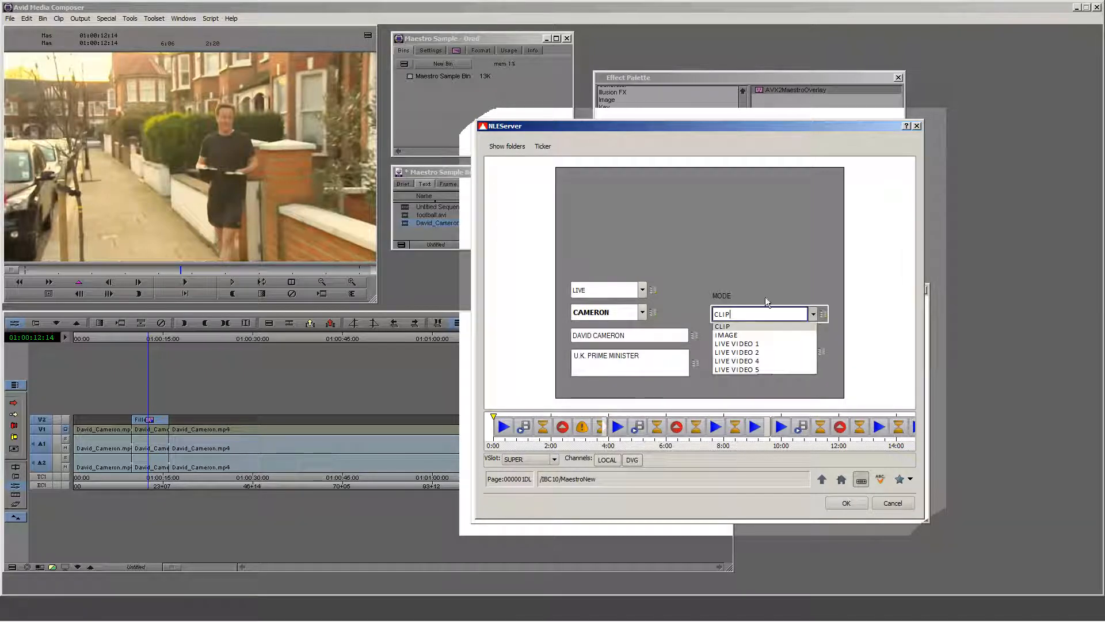
click(726, 334)
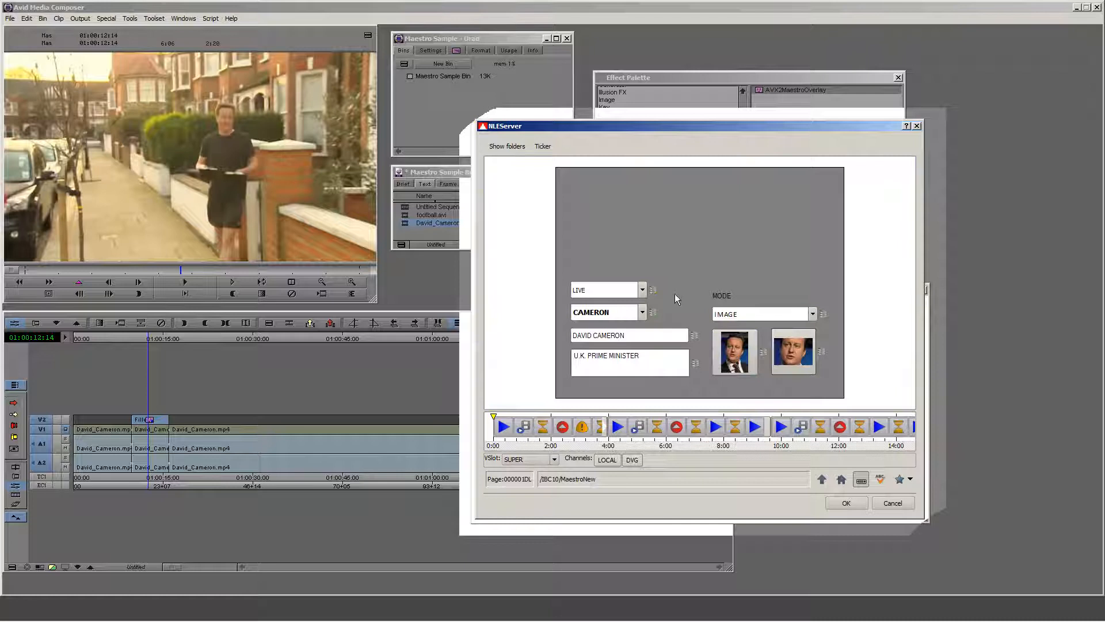
click(628, 361)
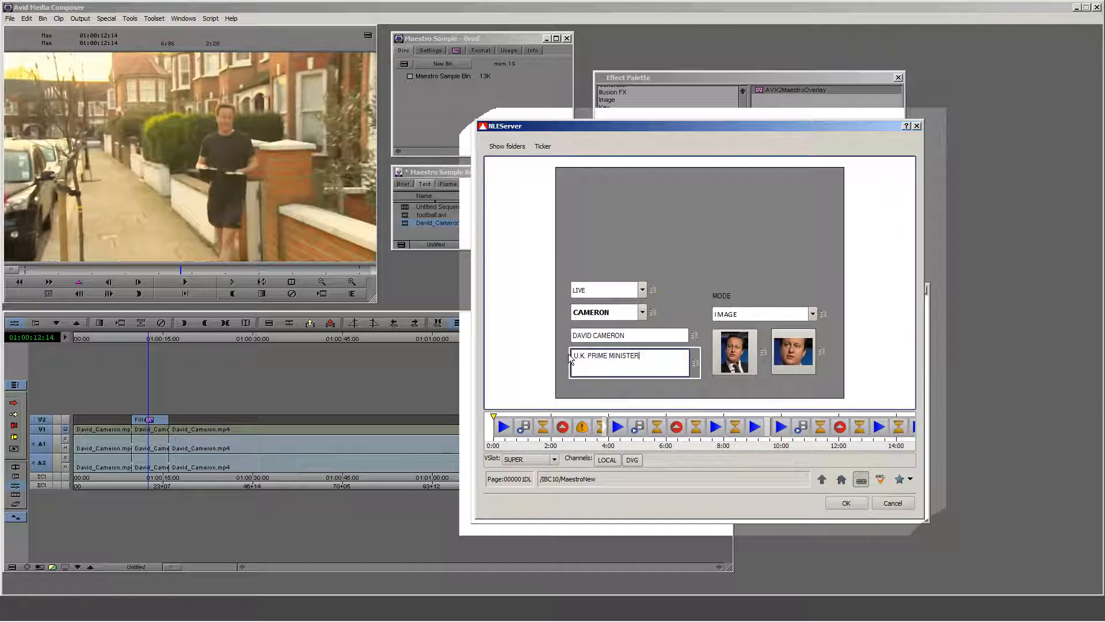
triple_click(628, 356)
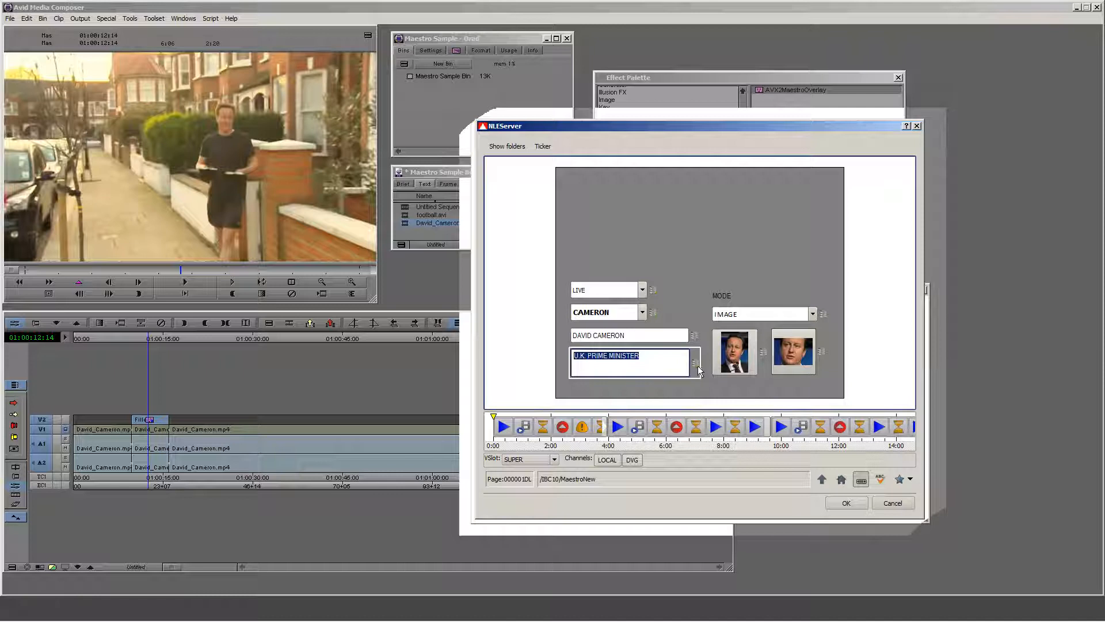
mouse_move(645, 269)
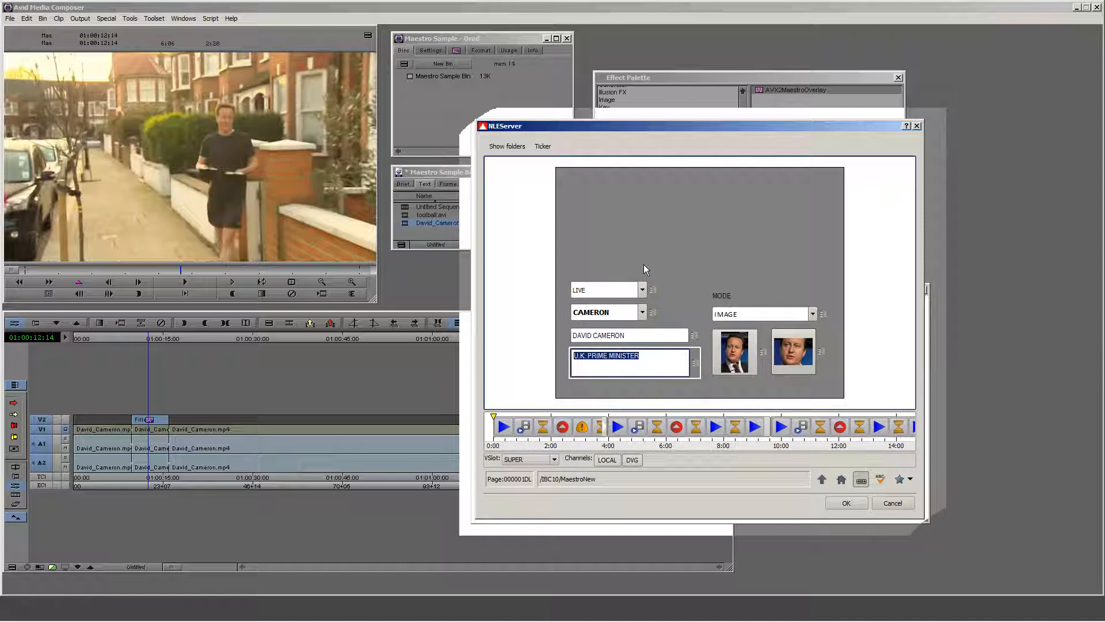
mouse_move(559, 316)
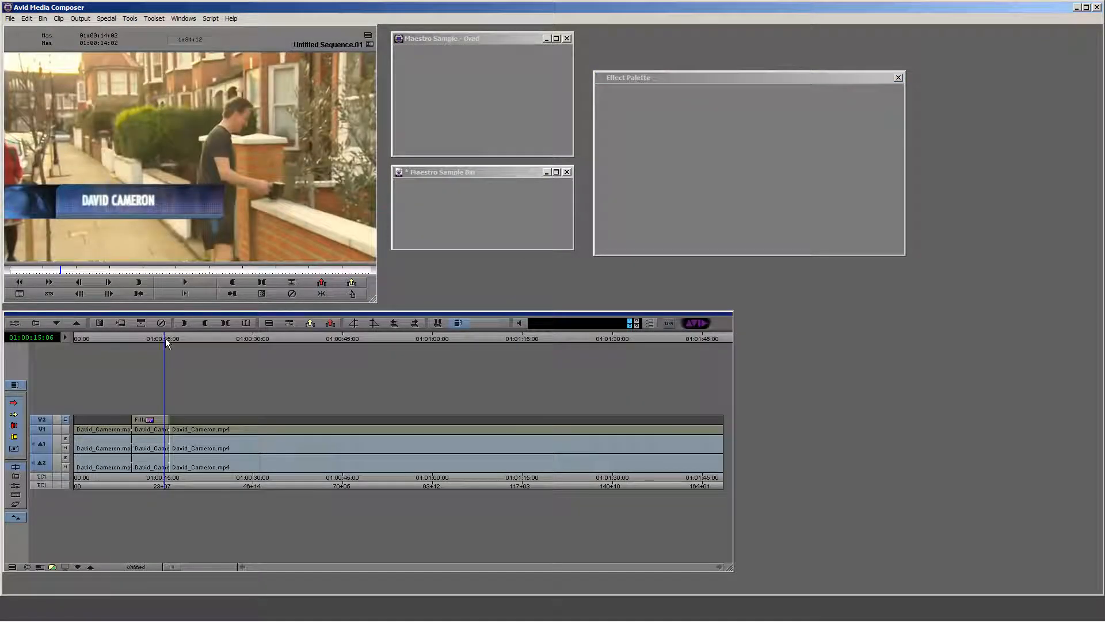
- Park inside the lower-third effect to preview the David Cameron graphic over the footage
click(610, 121)
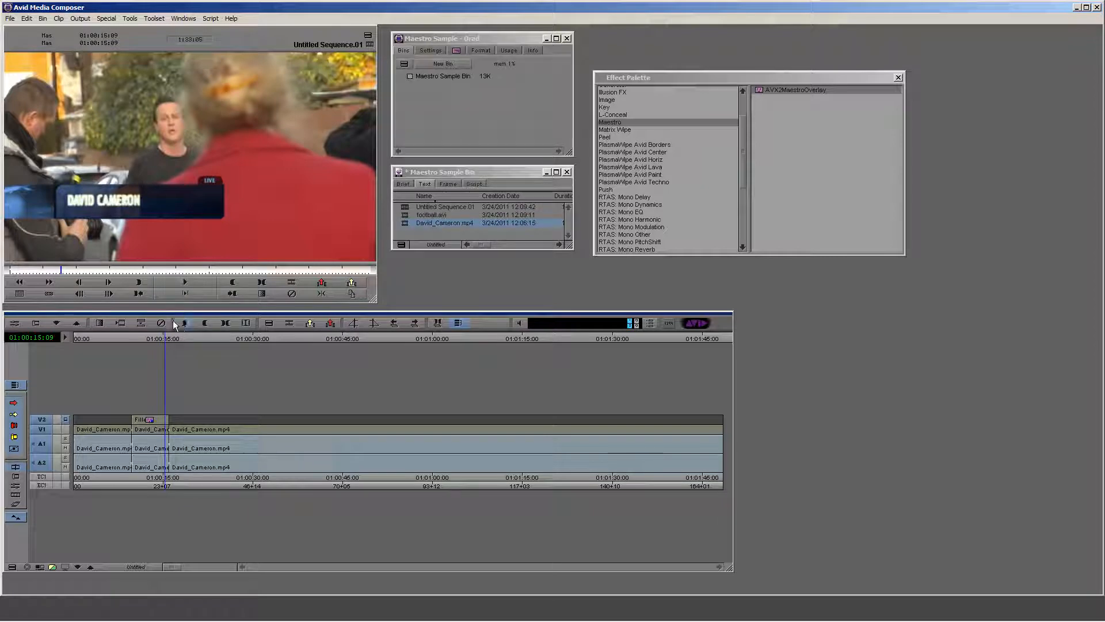
click(143, 337)
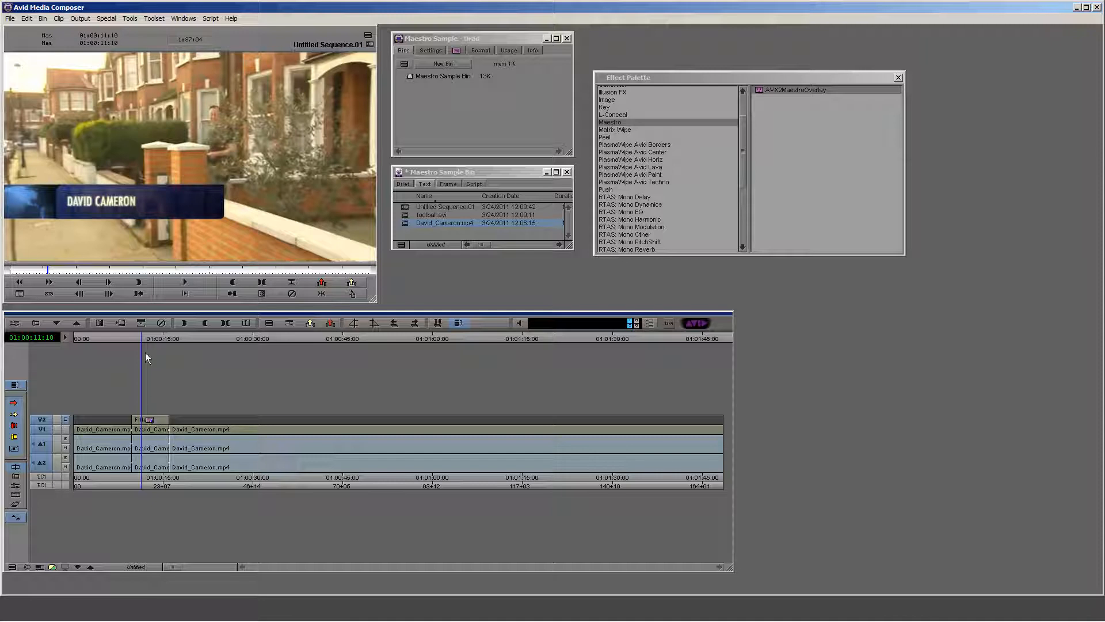
mouse_move(248, 336)
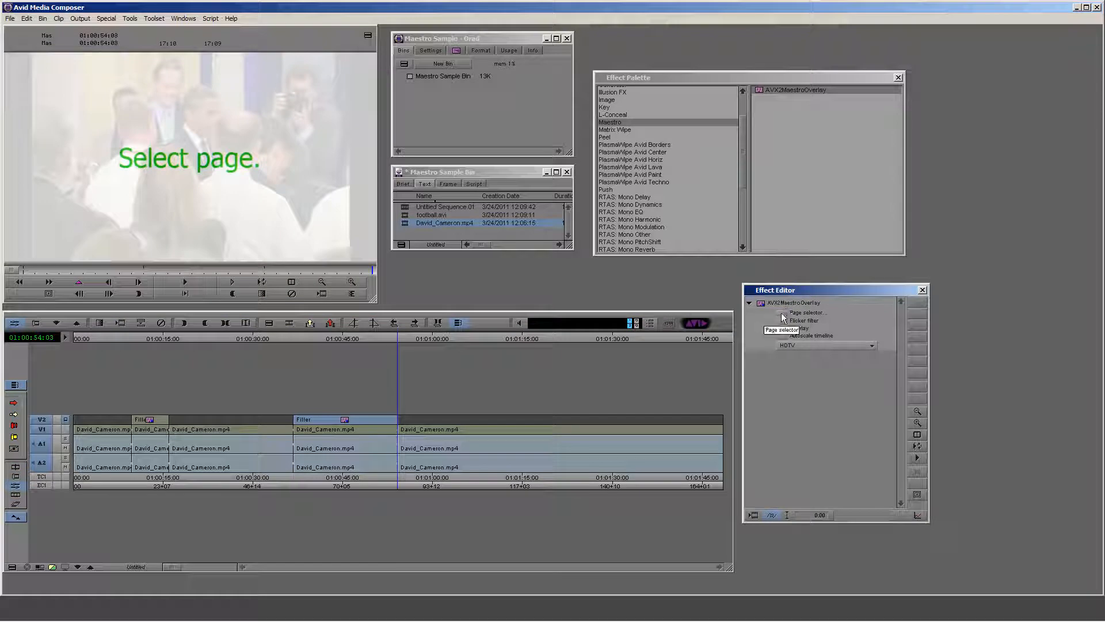
- Bring up the Page selector's NLEServer browser for the second Maestro overlay on V2
click(808, 312)
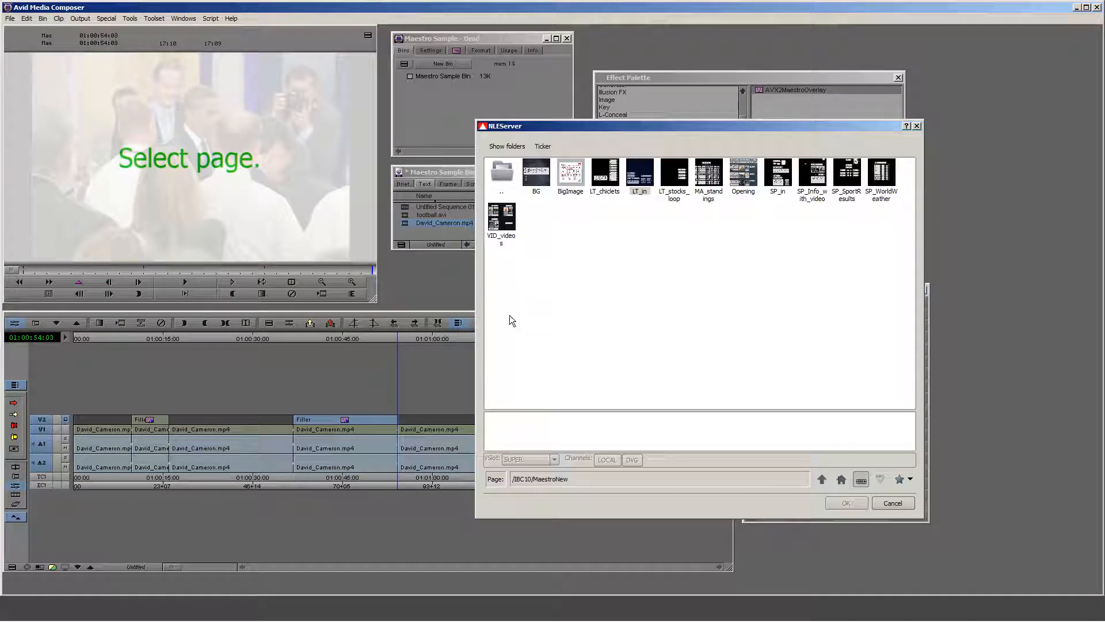
mouse_move(618, 295)
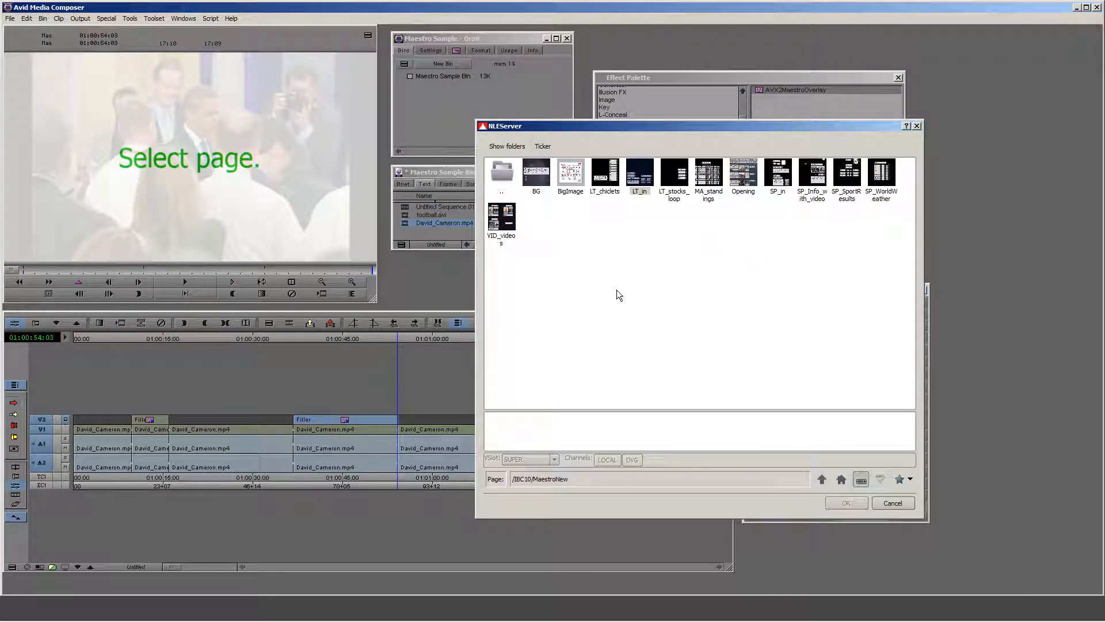
mouse_move(733, 219)
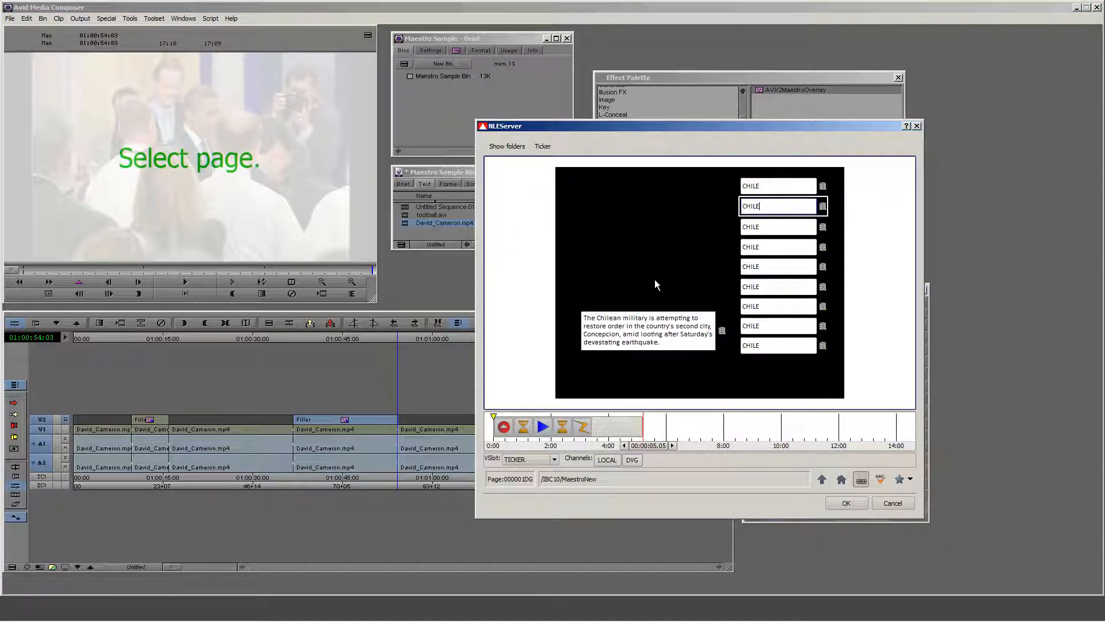
mouse_move(589, 290)
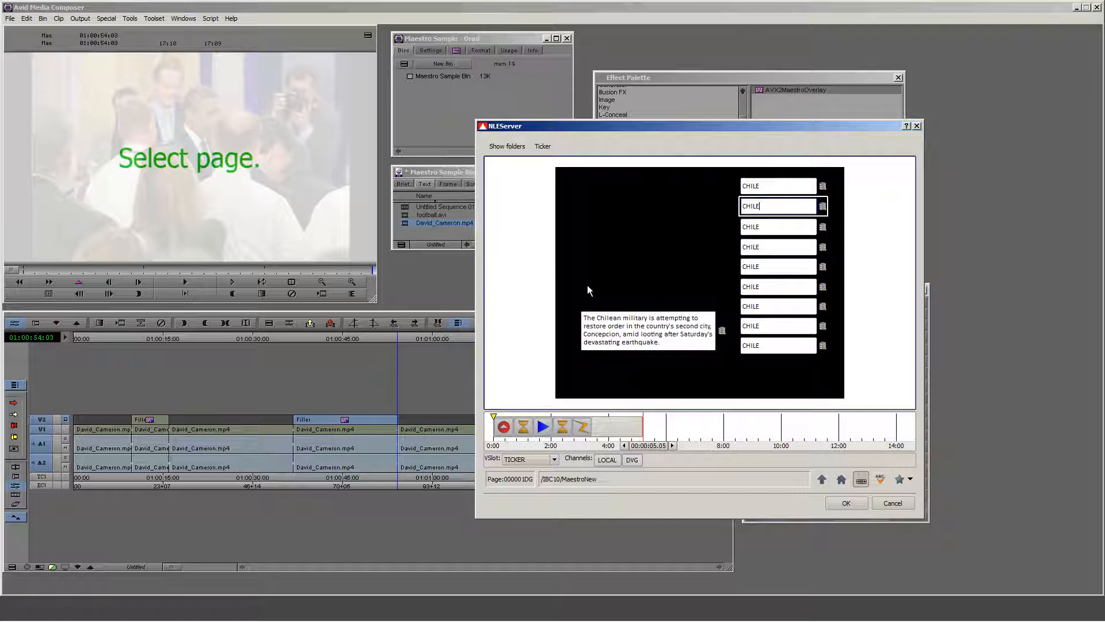
mouse_move(824, 203)
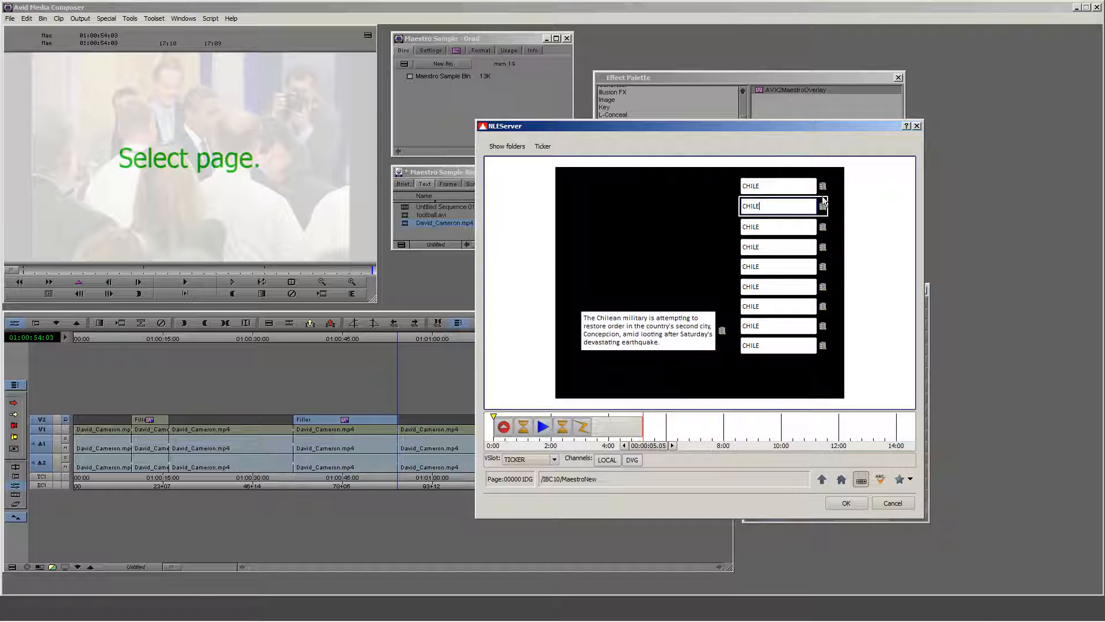
mouse_move(823, 351)
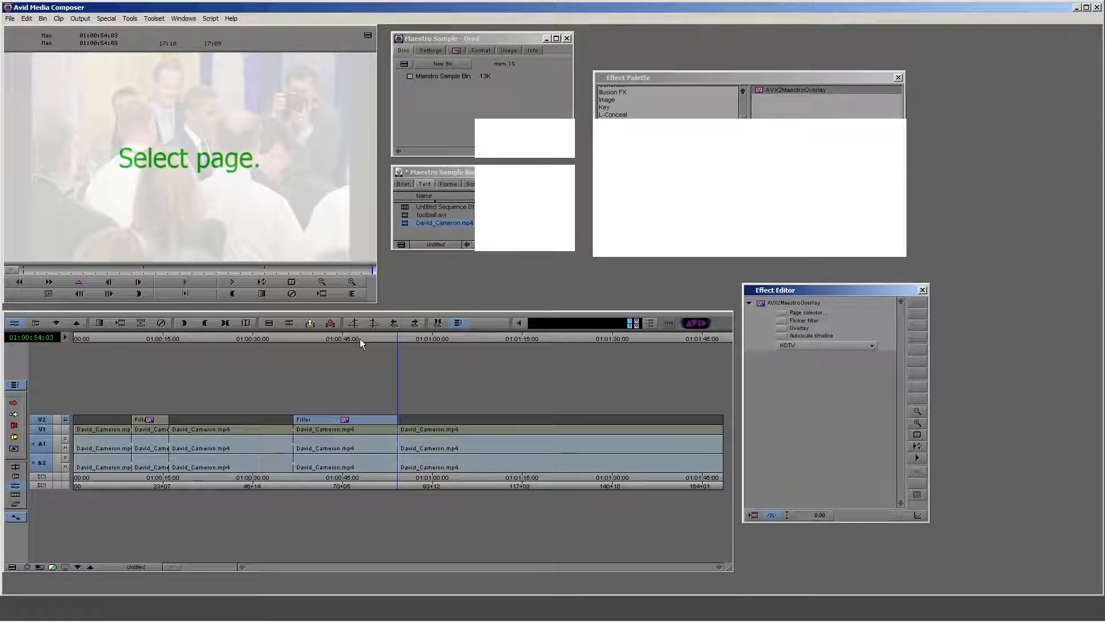
- Park the position indicator inside the Chile ticker effect to show it in the Record monitor
click(920, 290)
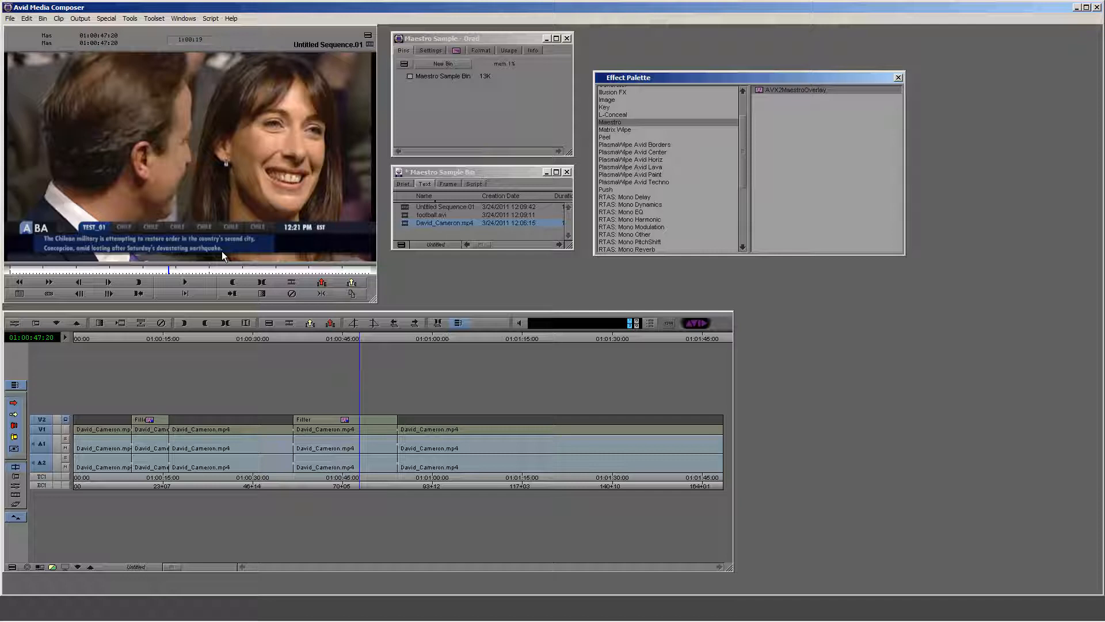
mouse_move(342, 345)
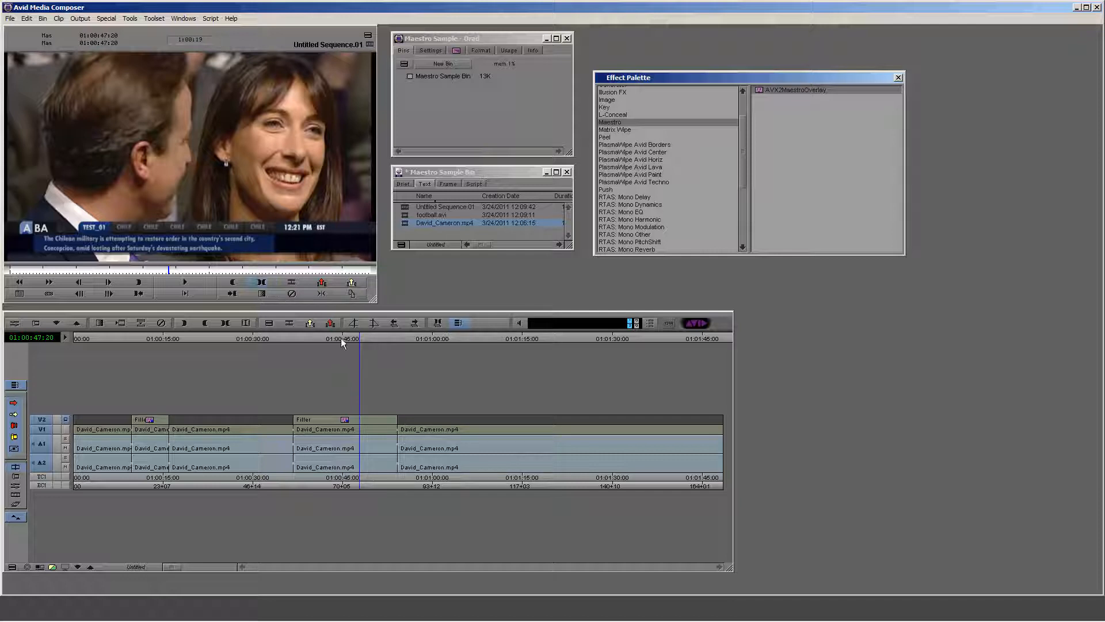
- View a later frame of the news ticker scrolling under the David Cameron footage
click(339, 338)
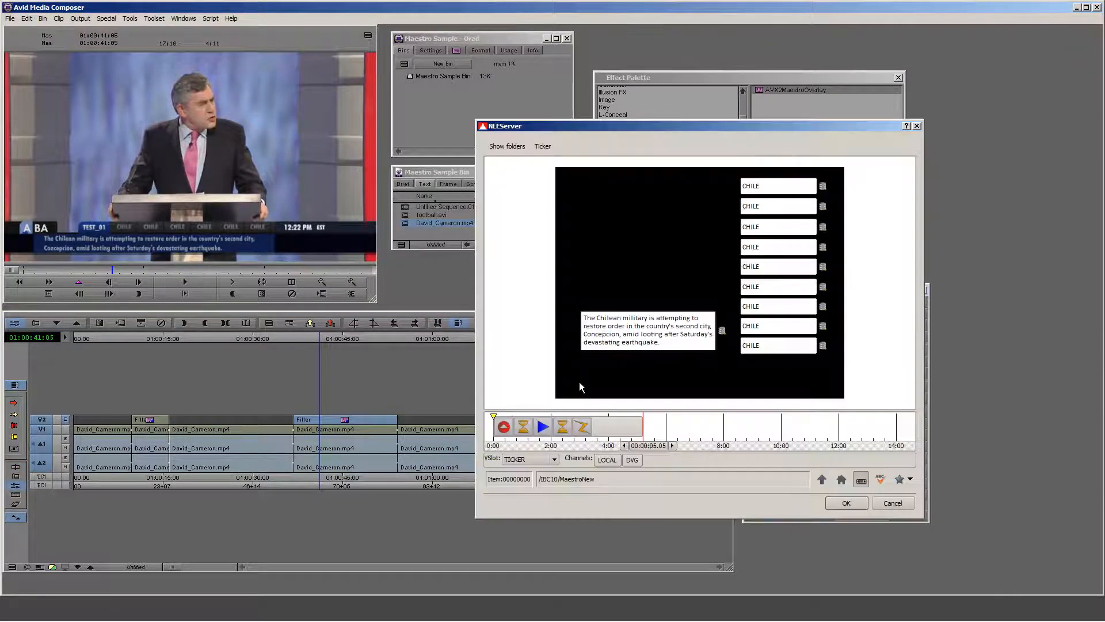
mouse_move(805, 424)
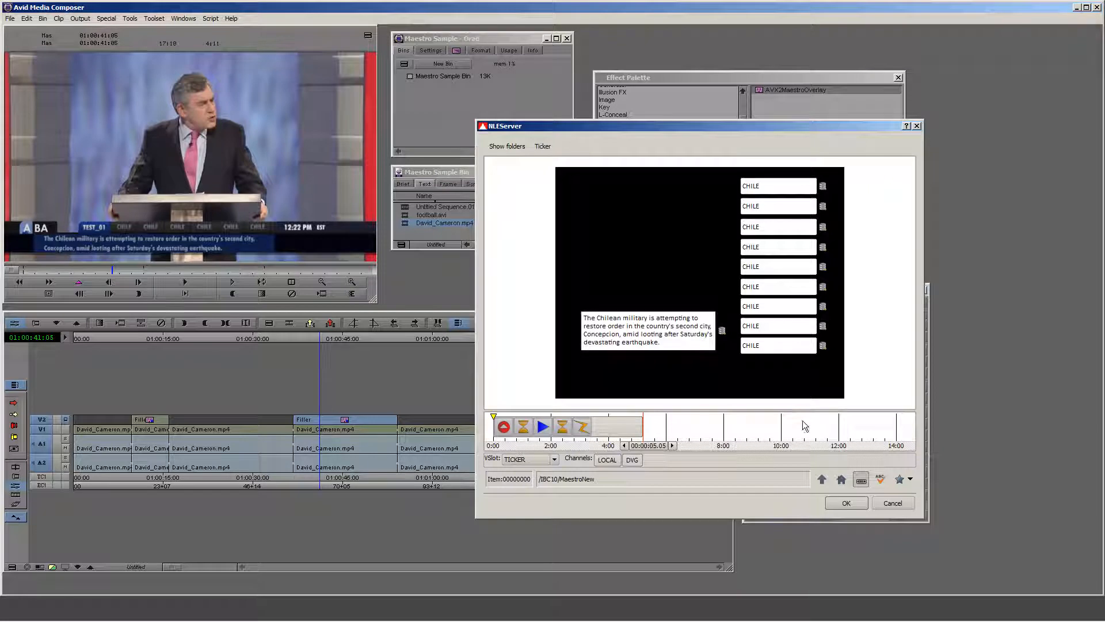
mouse_move(634, 424)
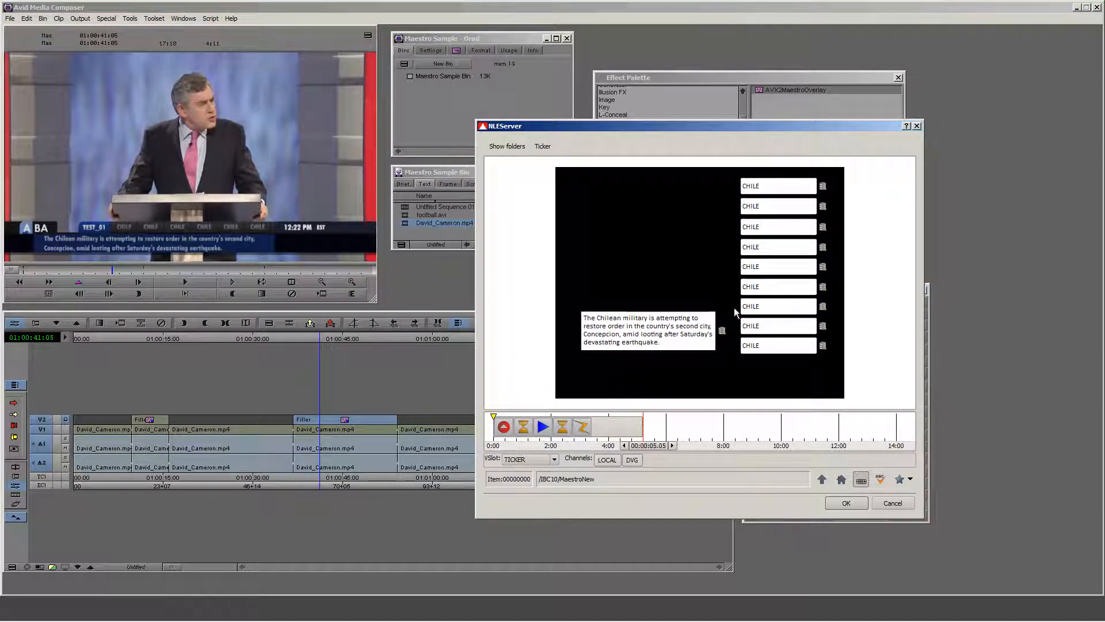
mouse_move(846, 503)
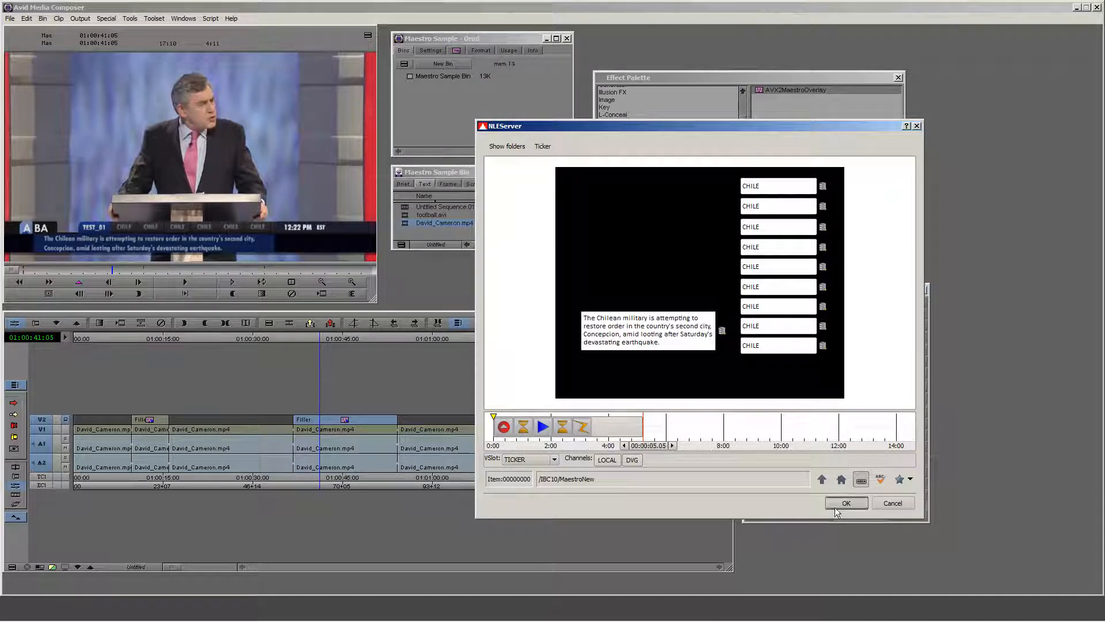
- Confirm the Chile ticker page with OK, returning to the Effect Editor parameters
click(846, 503)
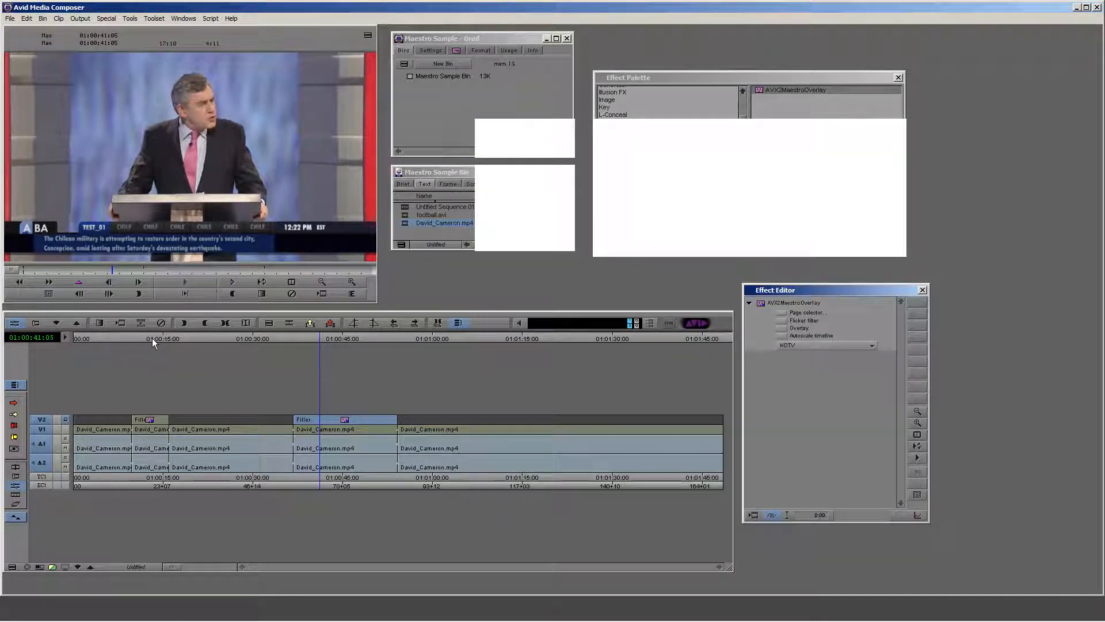
- Reopen the first V2 effect's 'David Cameron' lower-third page in the NLEServer editor
click(921, 290)
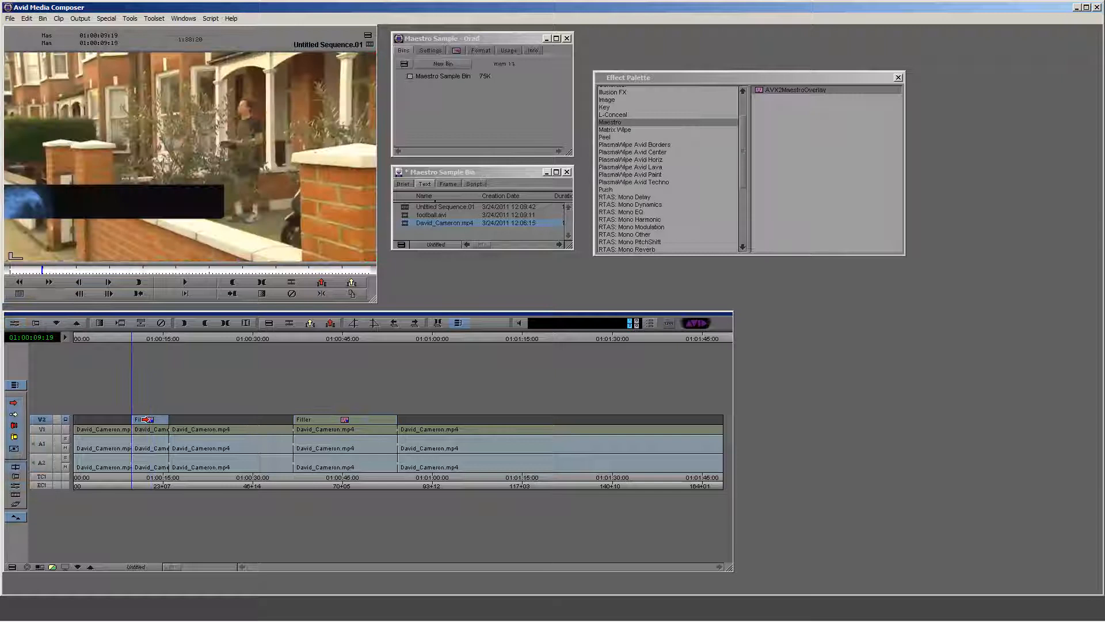
double_click(791, 89)
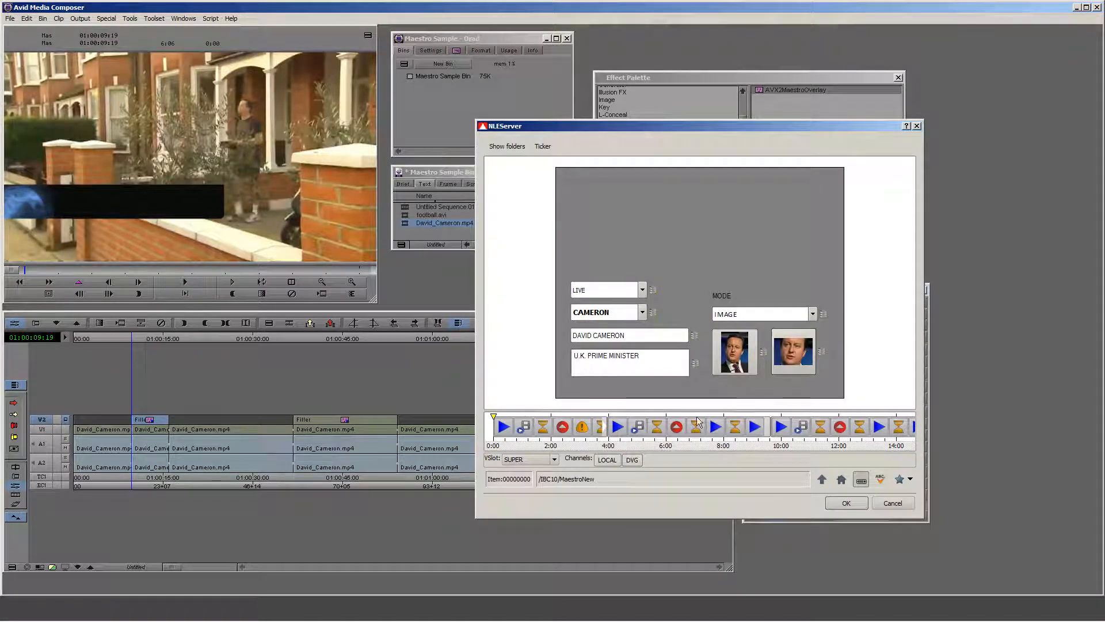
mouse_move(697, 426)
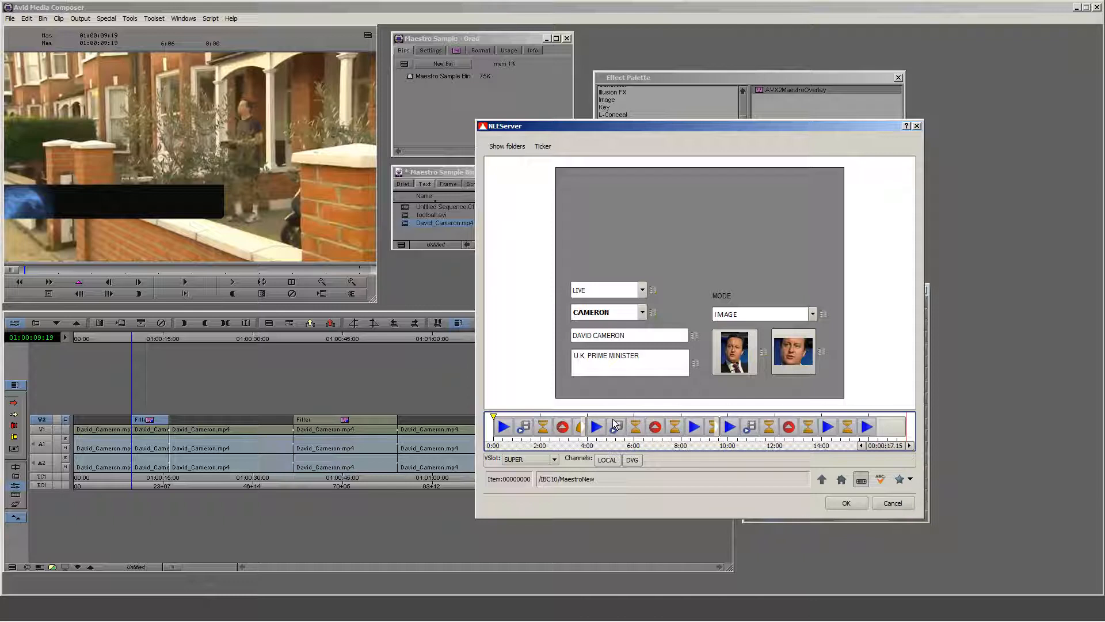
mouse_move(617, 426)
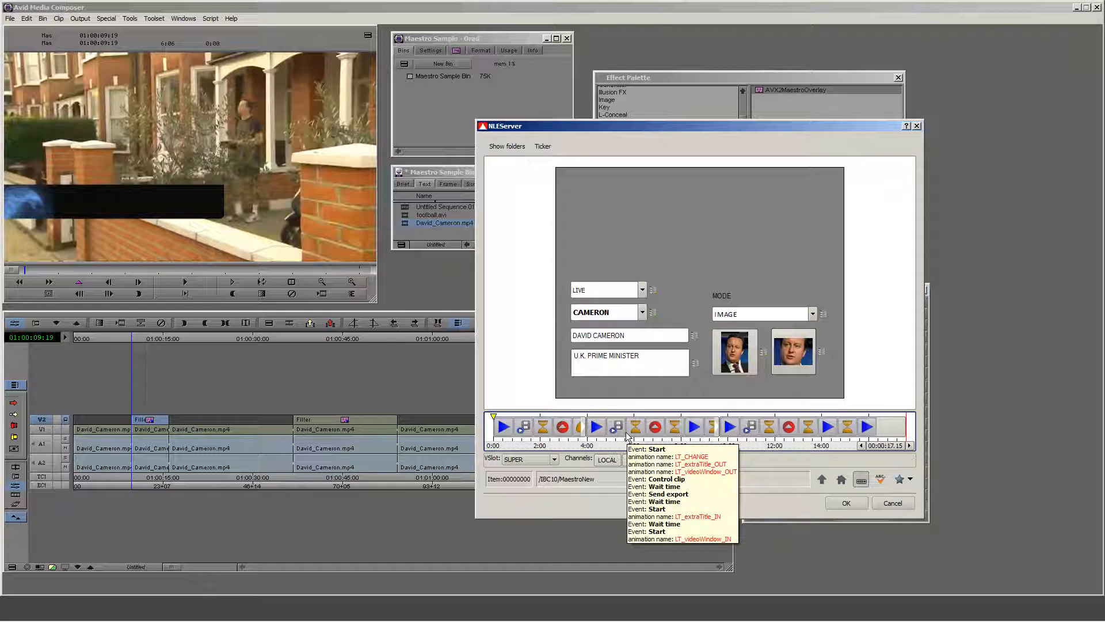
mouse_move(612, 454)
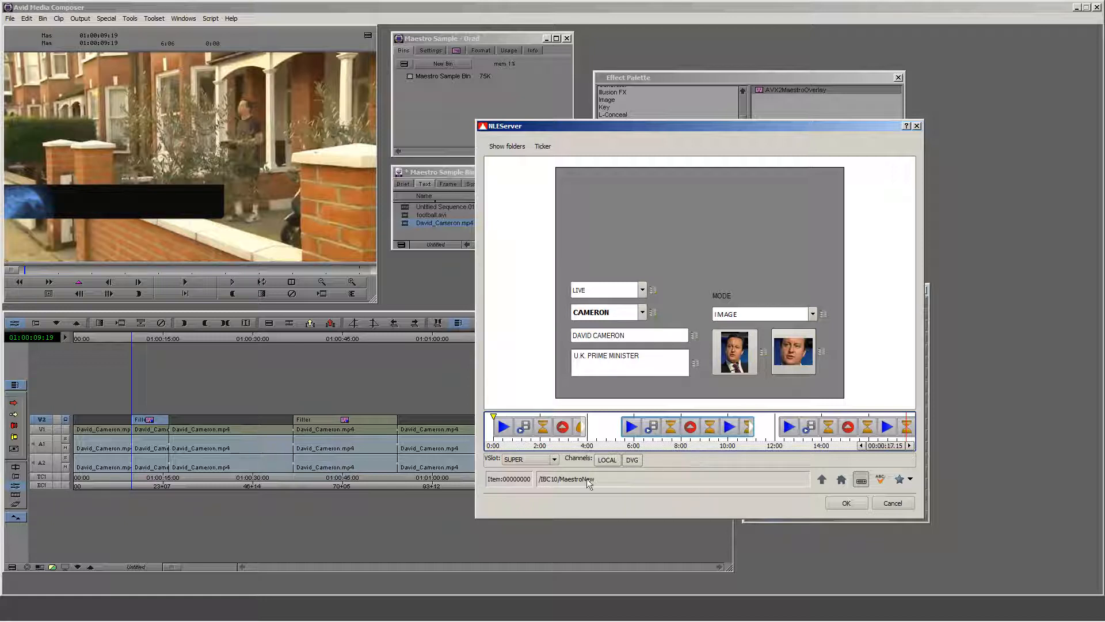
mouse_move(653, 481)
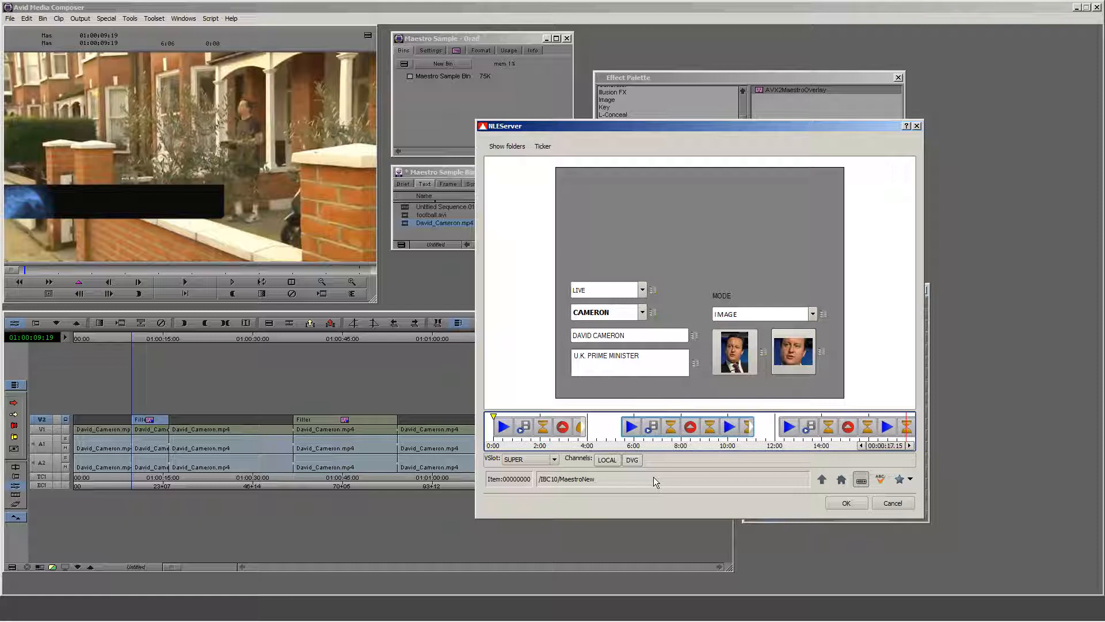
mouse_move(727, 471)
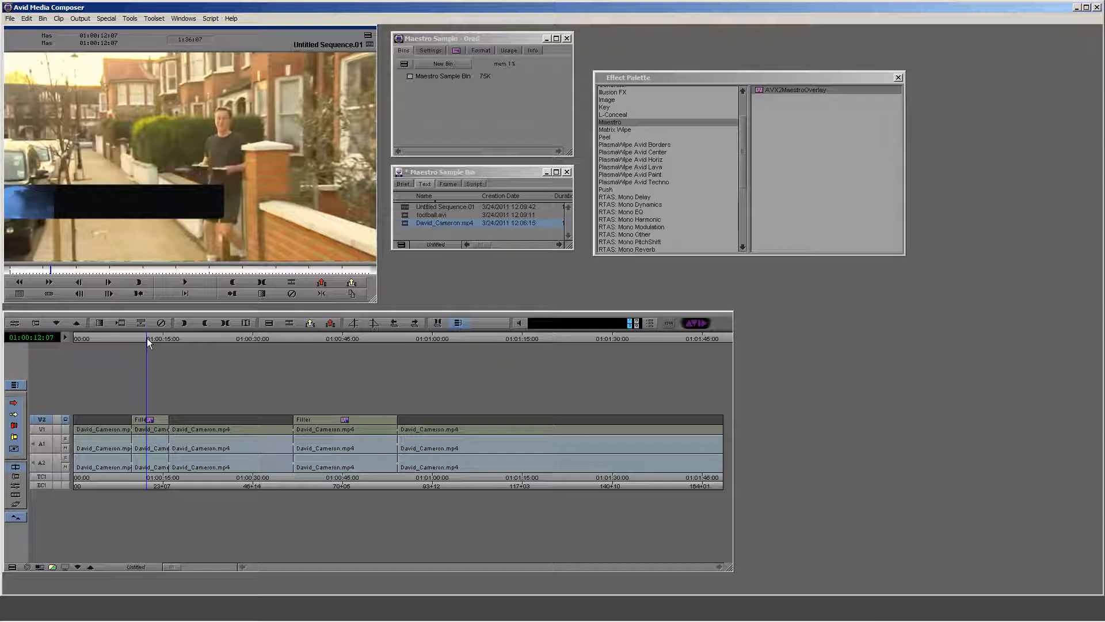
- Step through two frames of the lower-third effect before moving on to the ticker
click(159, 337)
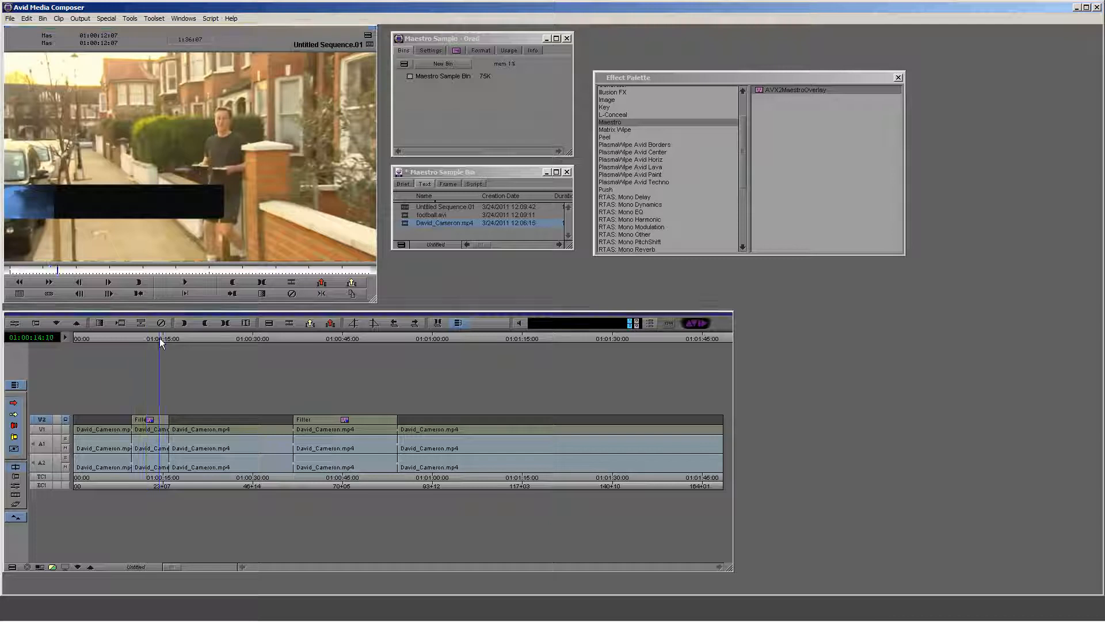
click(313, 337)
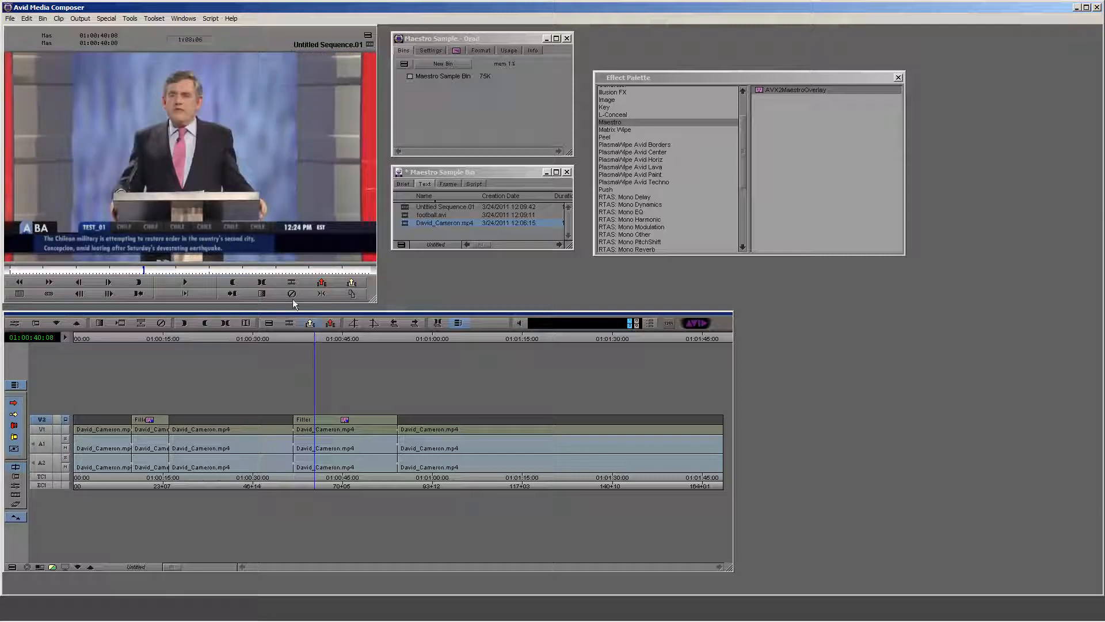
mouse_move(240, 224)
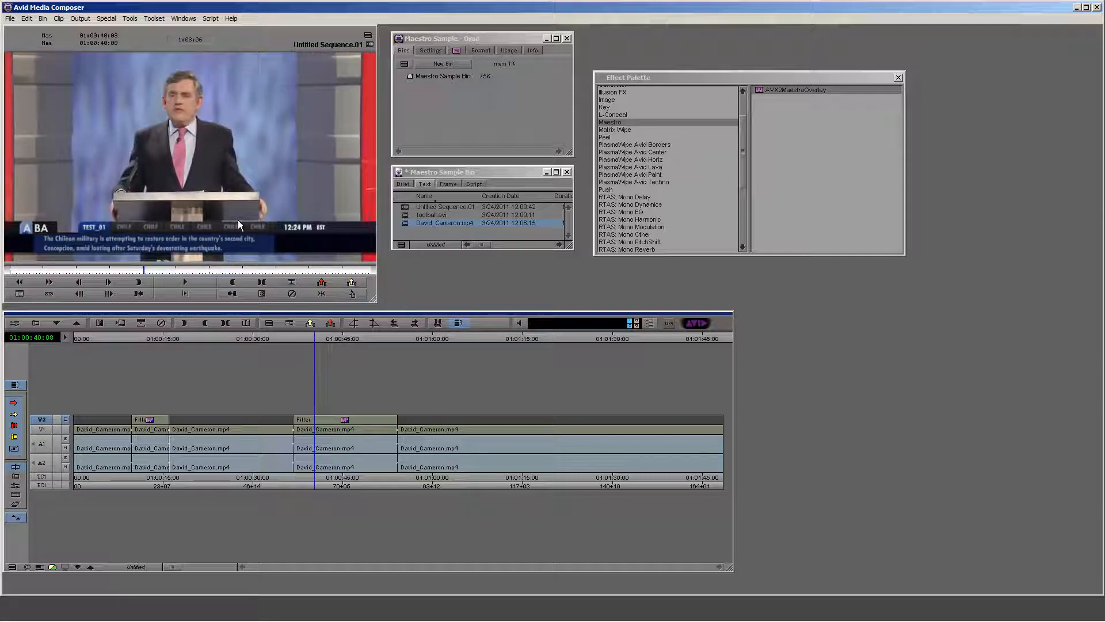